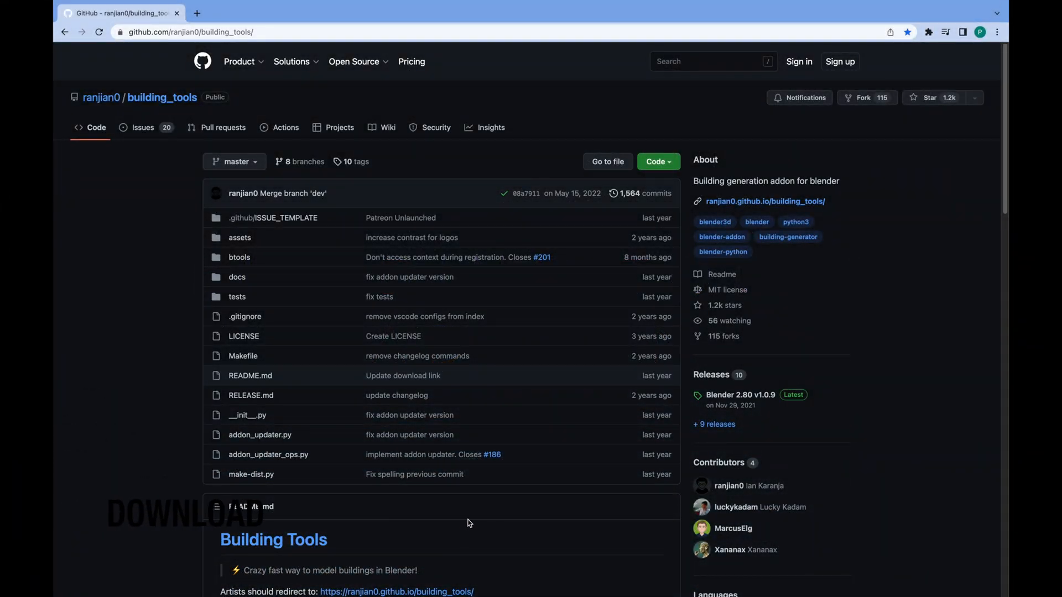
Download the building_tools repository from GitHub as a ZIP archive.
{"action": "left_click", "coordinate": [655, 161]}
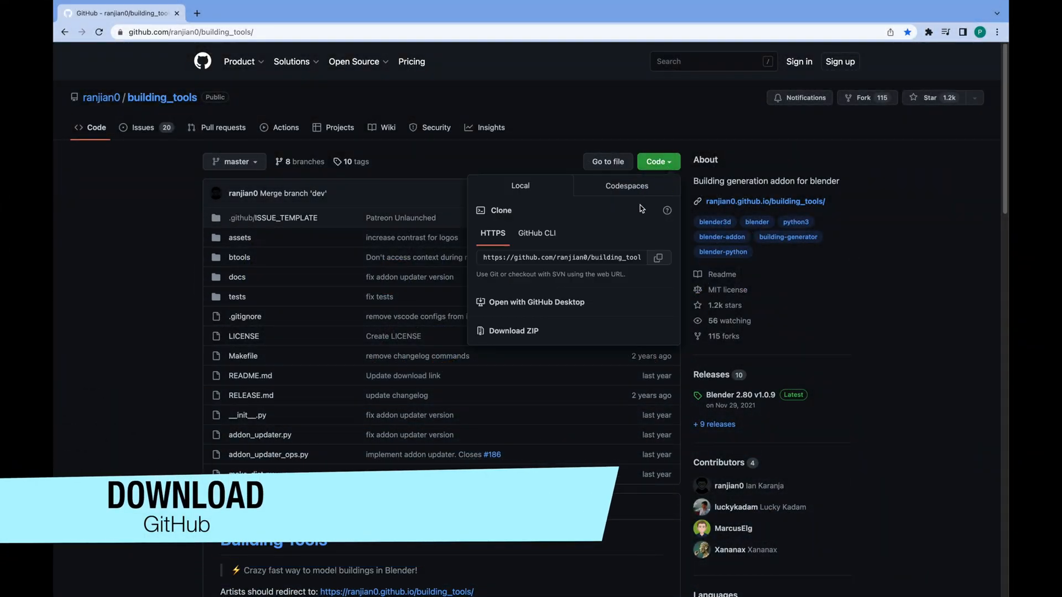
{"action": "left_click", "coordinate": [514, 331]}
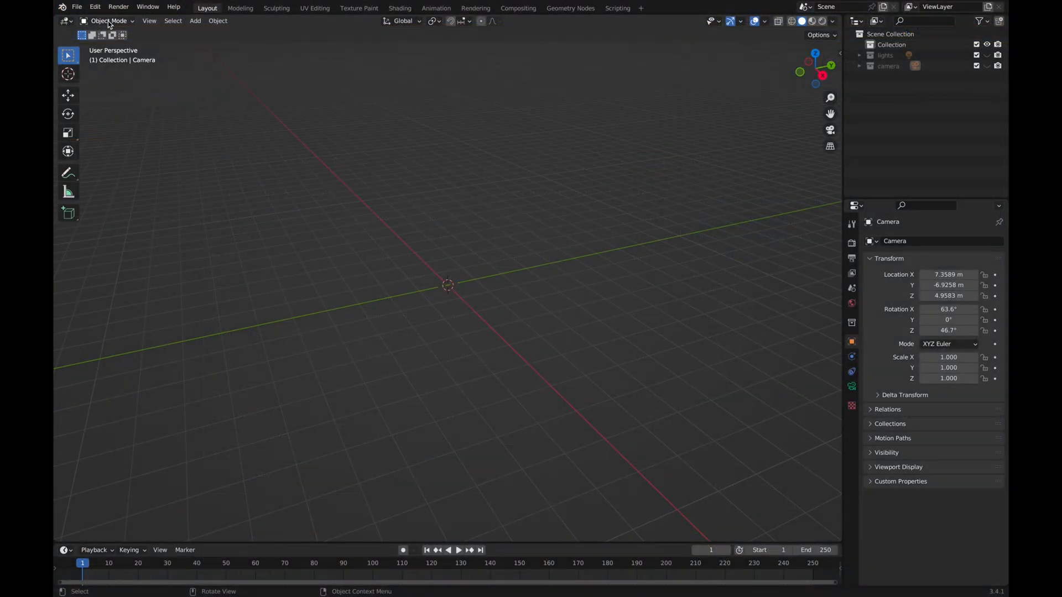
Install building_tools-master.zip in Preferences, enable Mesh: Building Tools, and close Preferences.
{"action": "left_click", "coordinate": [94, 7]}
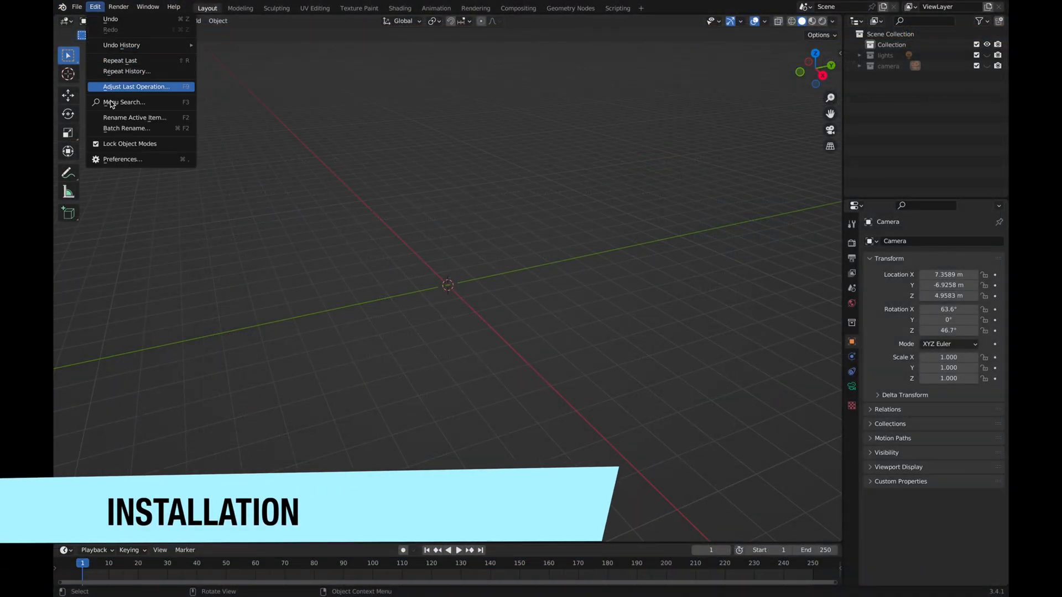
{"action": "left_click", "coordinate": [123, 160]}
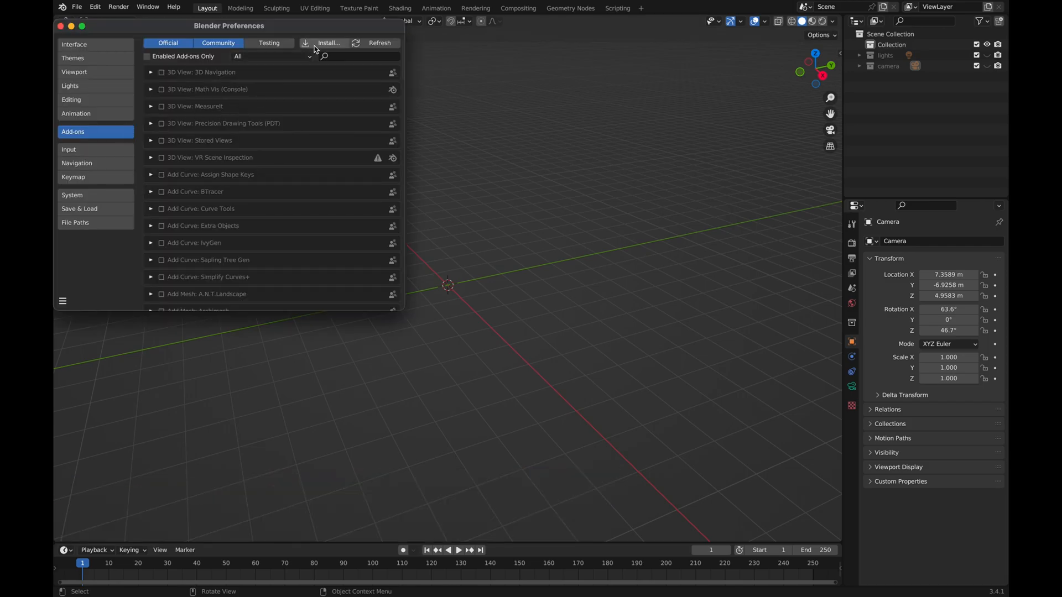
{"action": "left_click", "coordinate": [329, 42]}
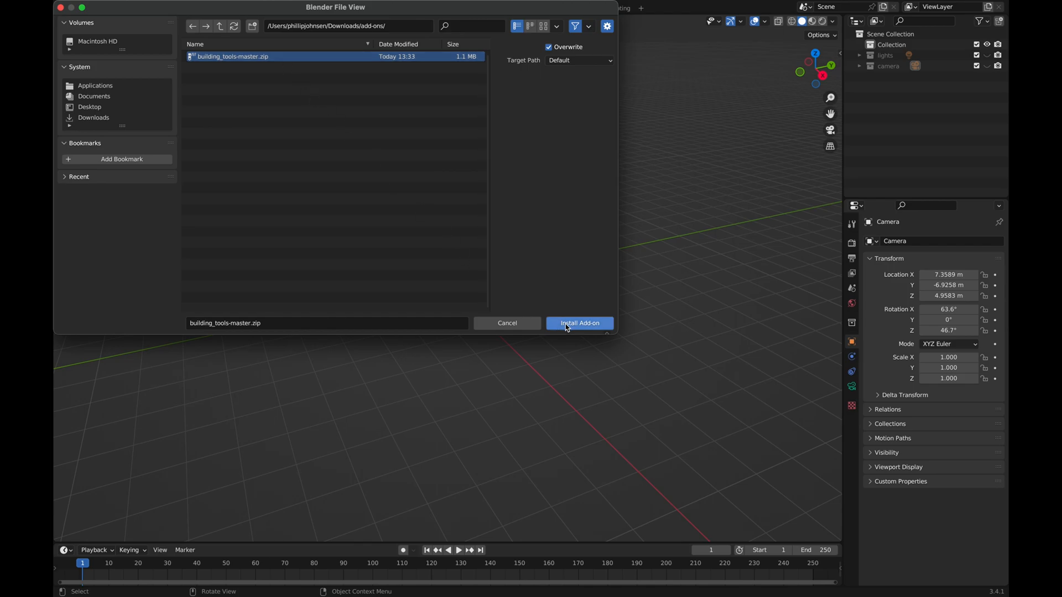
{"action": "left_click", "coordinate": [578, 323]}
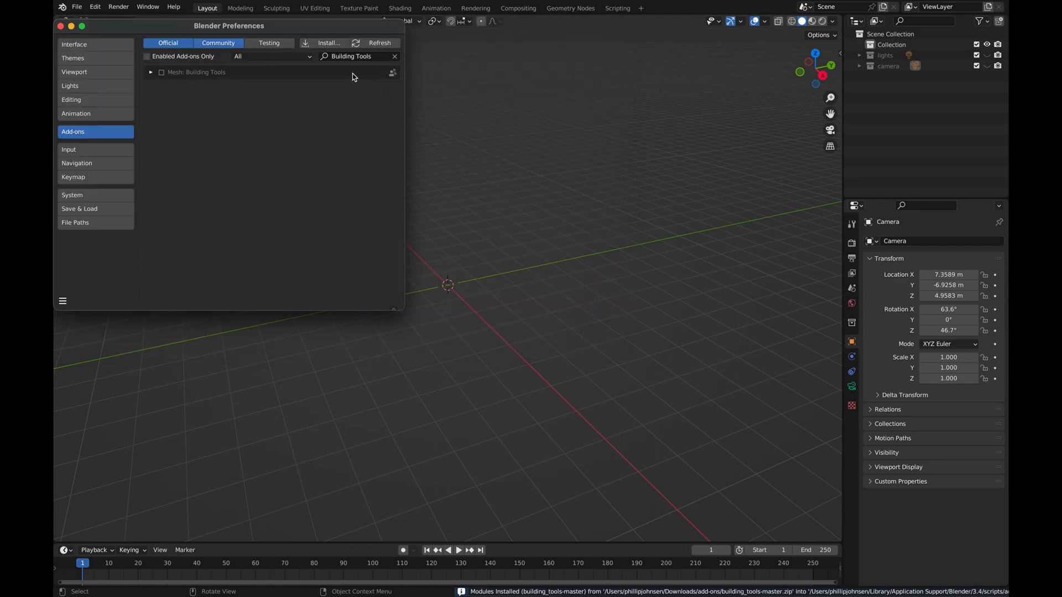
{"action": "left_click", "coordinate": [161, 73]}
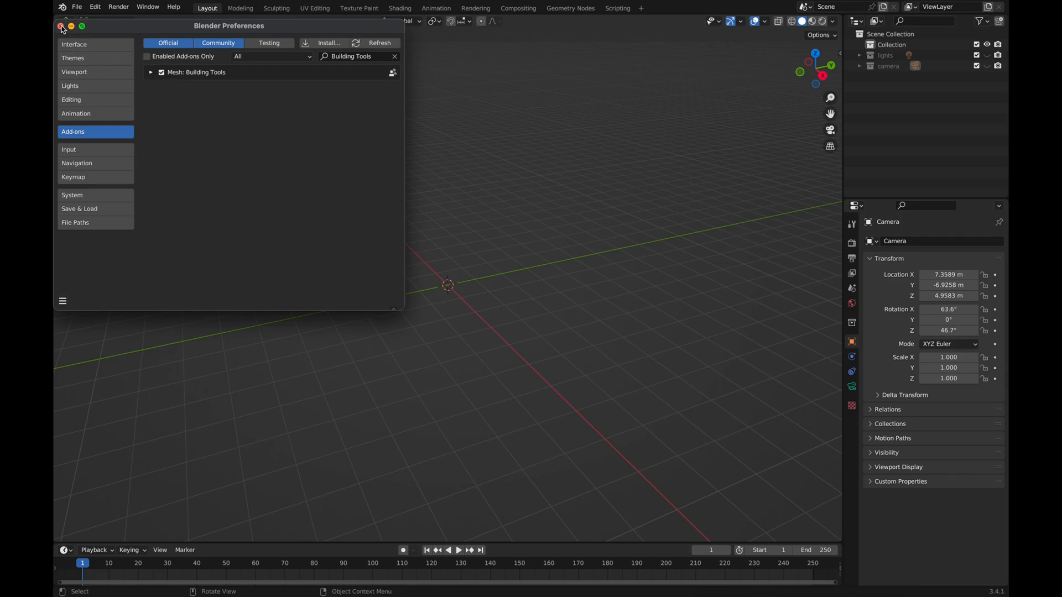
{"action": "left_click", "coordinate": [61, 26]}
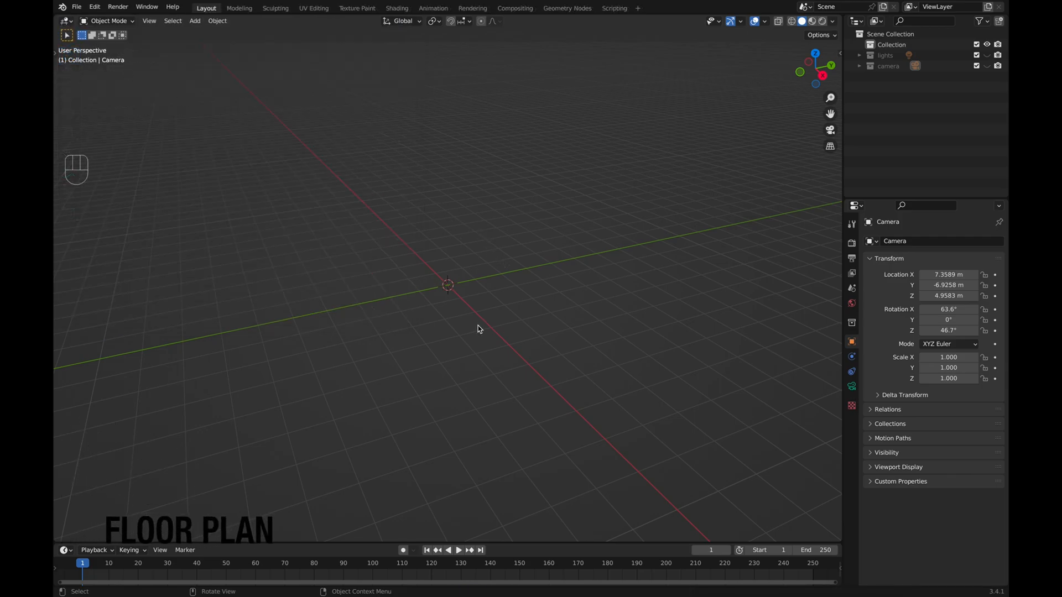
Create a Composite floorplan of about 7.1 by 8.2 m and enter Edit Mode.
{"action": "key", "text": "n"}
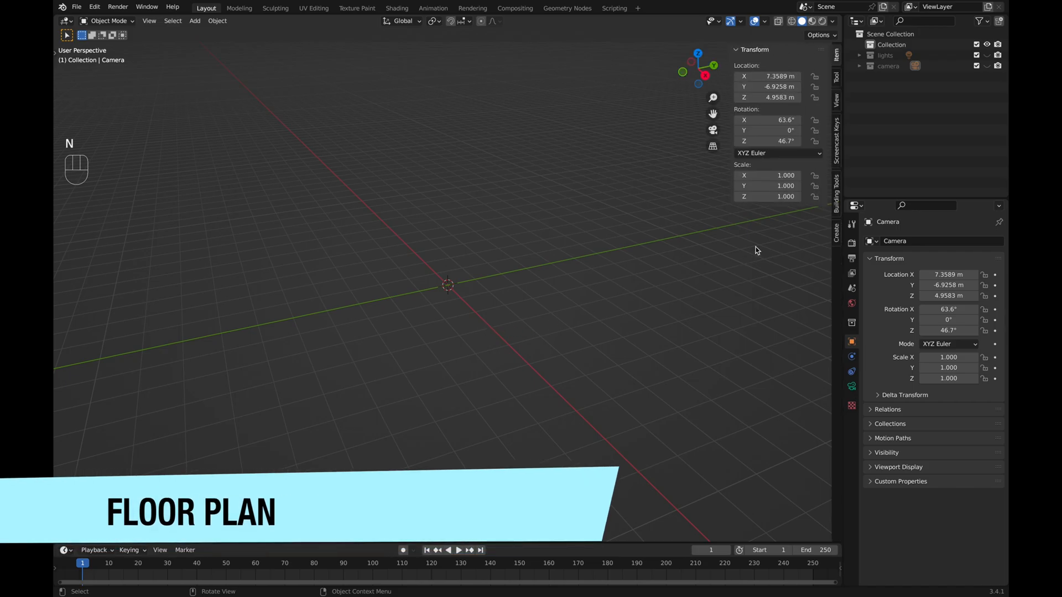
{"action": "left_click", "coordinate": [836, 190]}
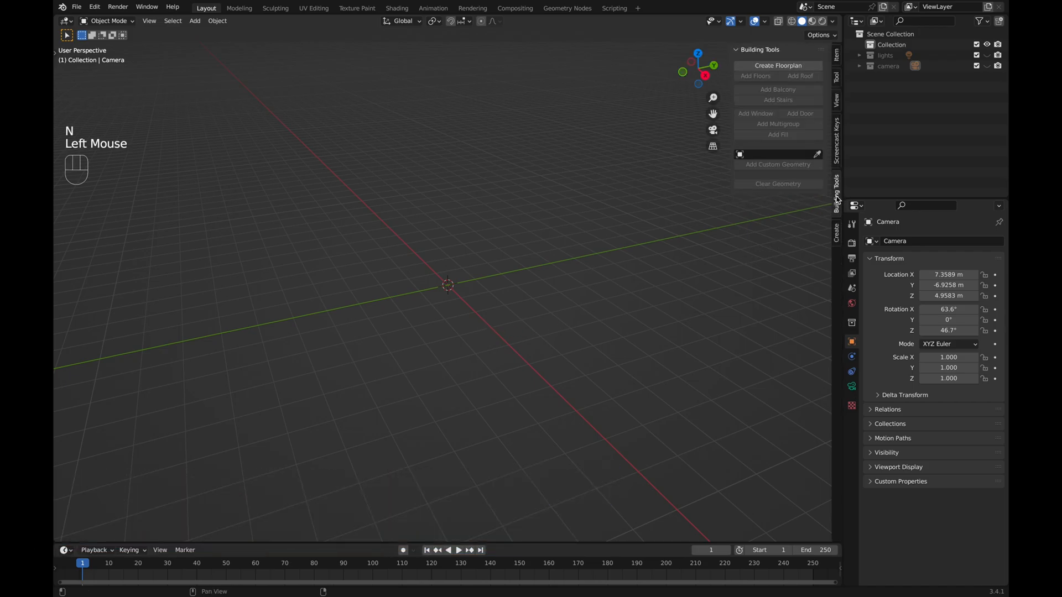
{"action": "left_click", "coordinate": [778, 65]}
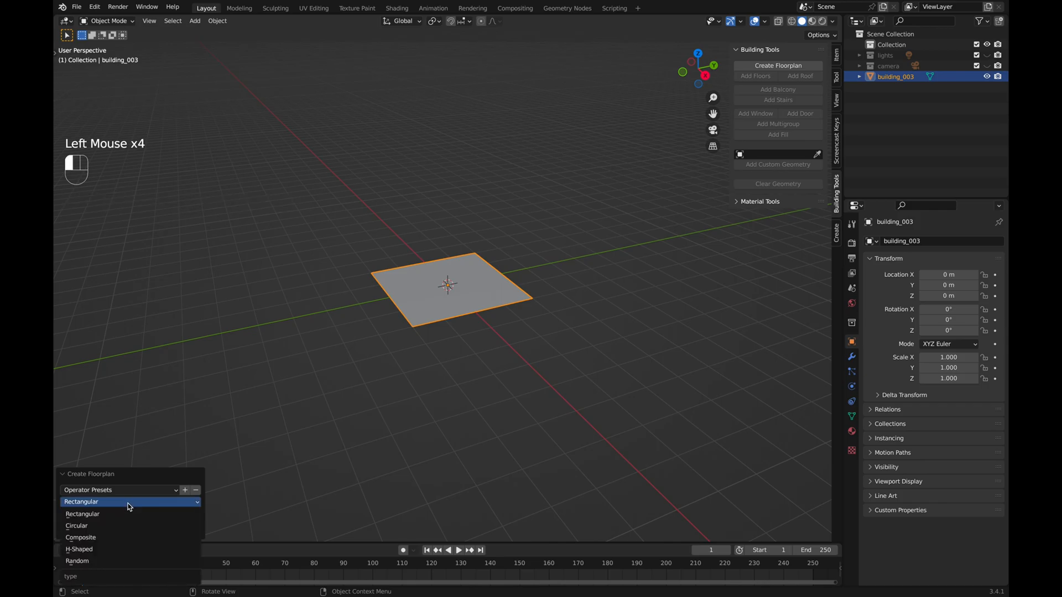
{"action": "left_click", "coordinate": [81, 537]}
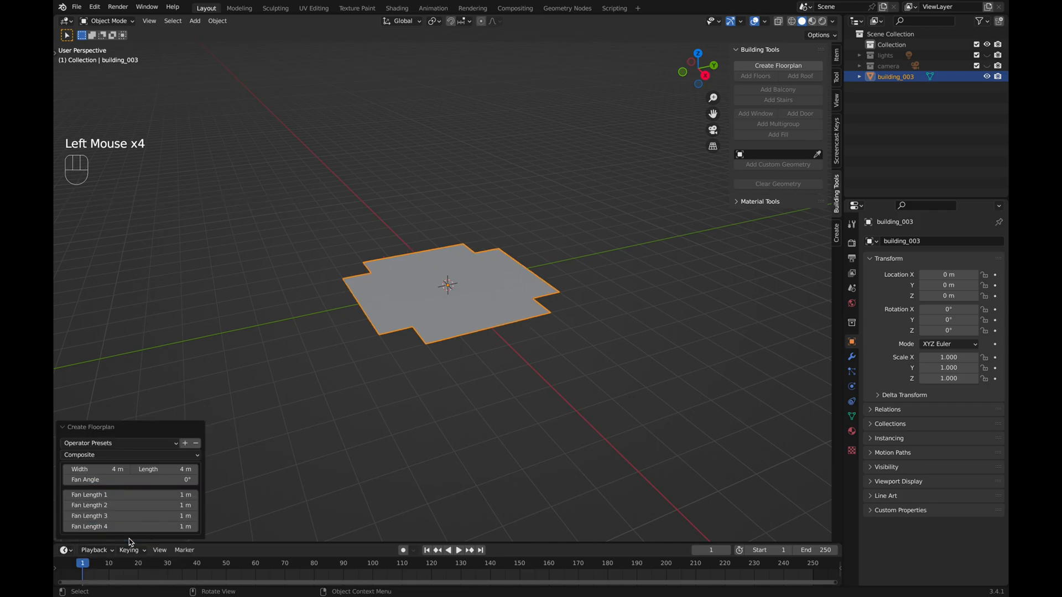
{"action": "left_click_drag", "start_coordinate": [128, 480], "coordinate": [101, 479]}
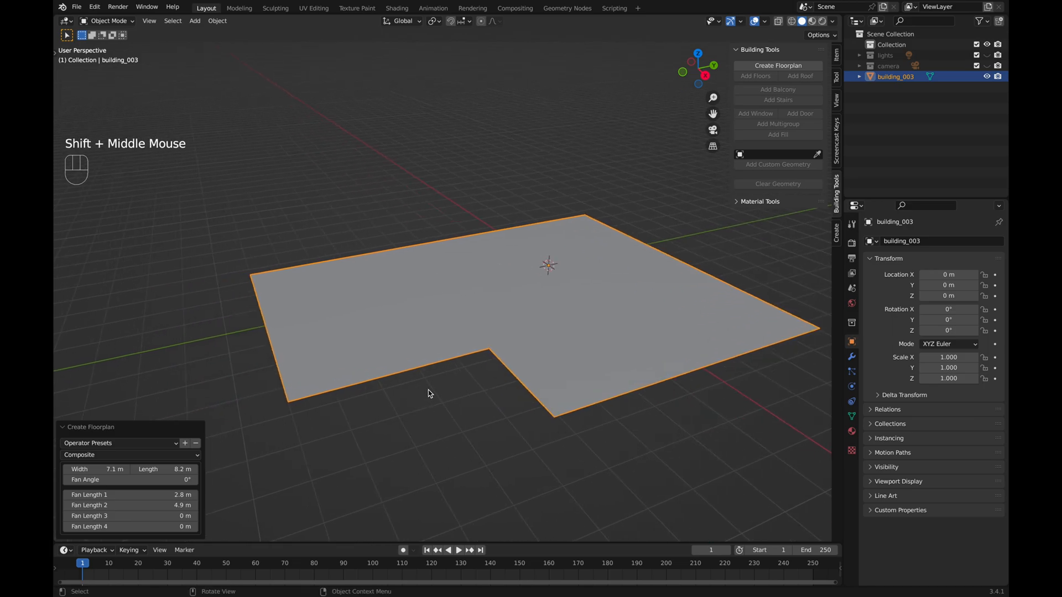
{"action": "key", "text": "Tab"}
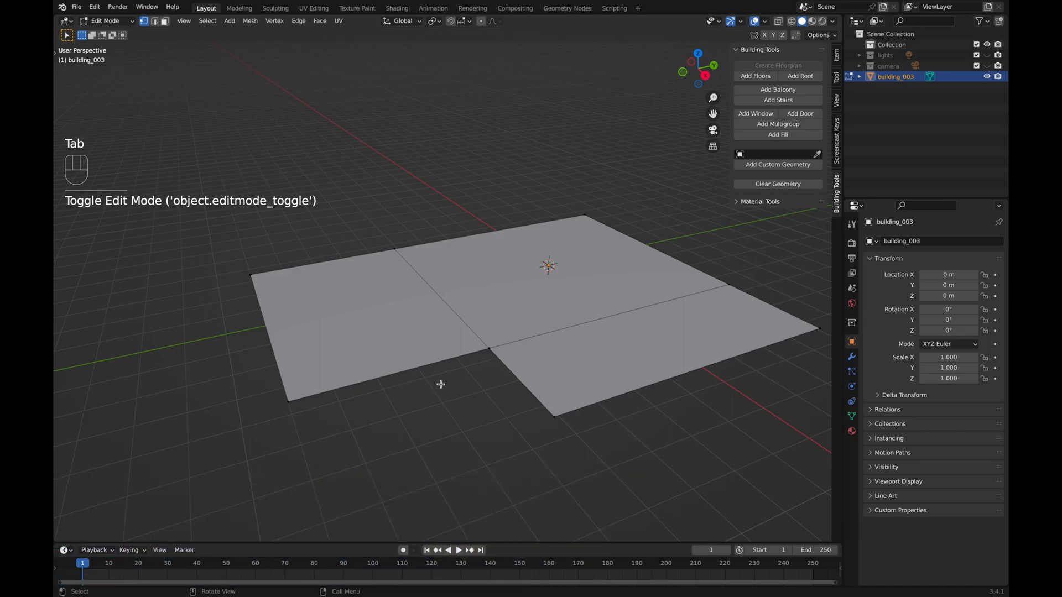
Add floors with slabs to the floorplan and adjust floor count and height.
{"action": "left_click", "coordinate": [754, 76]}
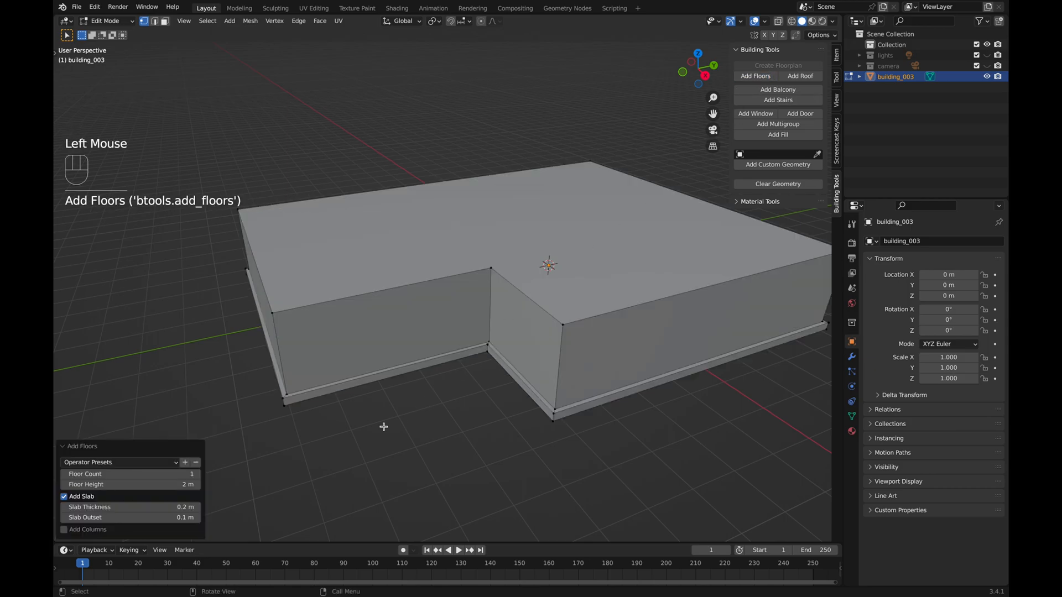
{"action": "left_click", "coordinate": [197, 474]}
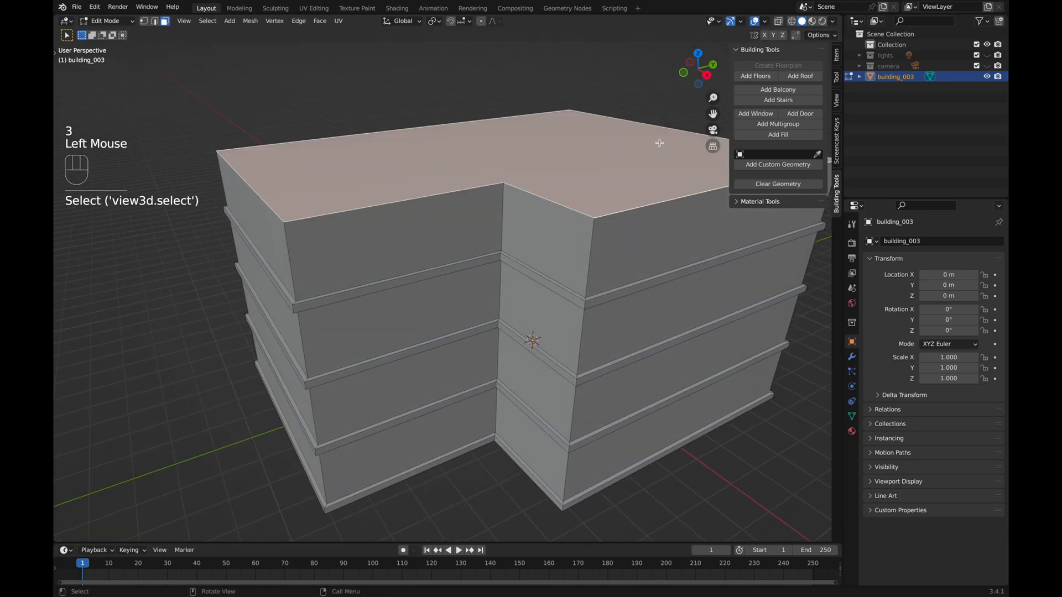
{"action": "left_click", "coordinate": [754, 75]}
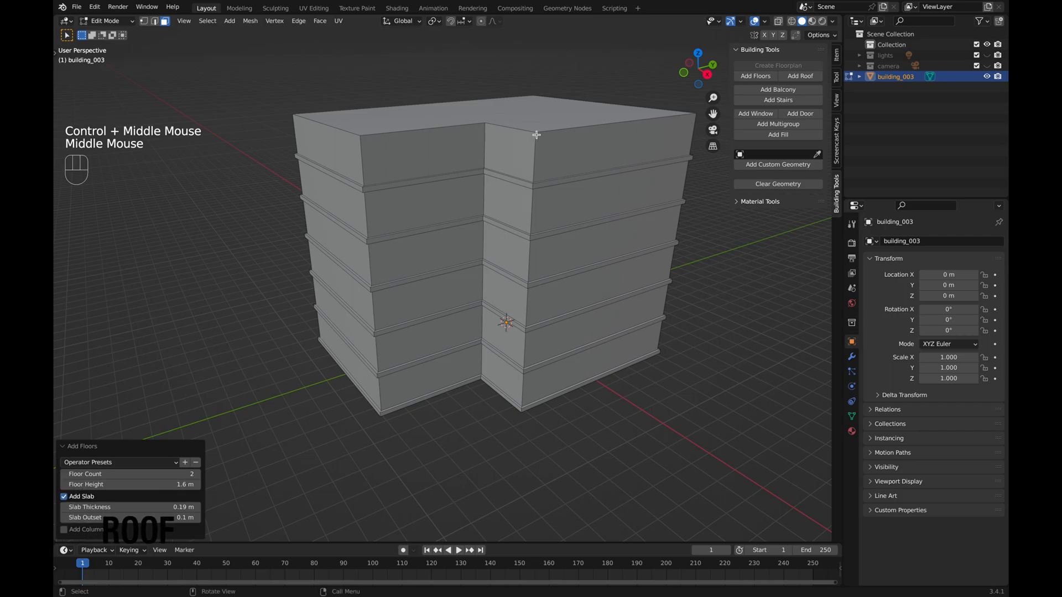
Add a Gable roof with Box ends to the top face and adjust its outset.
{"action": "left_click", "coordinate": [800, 75]}
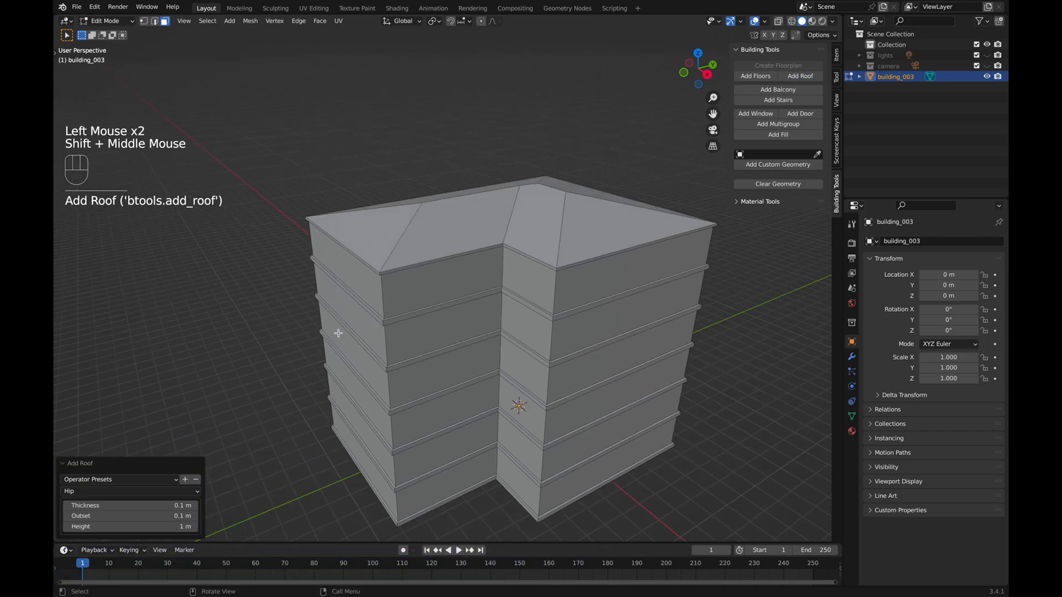
{"action": "left_click", "coordinate": [129, 491]}
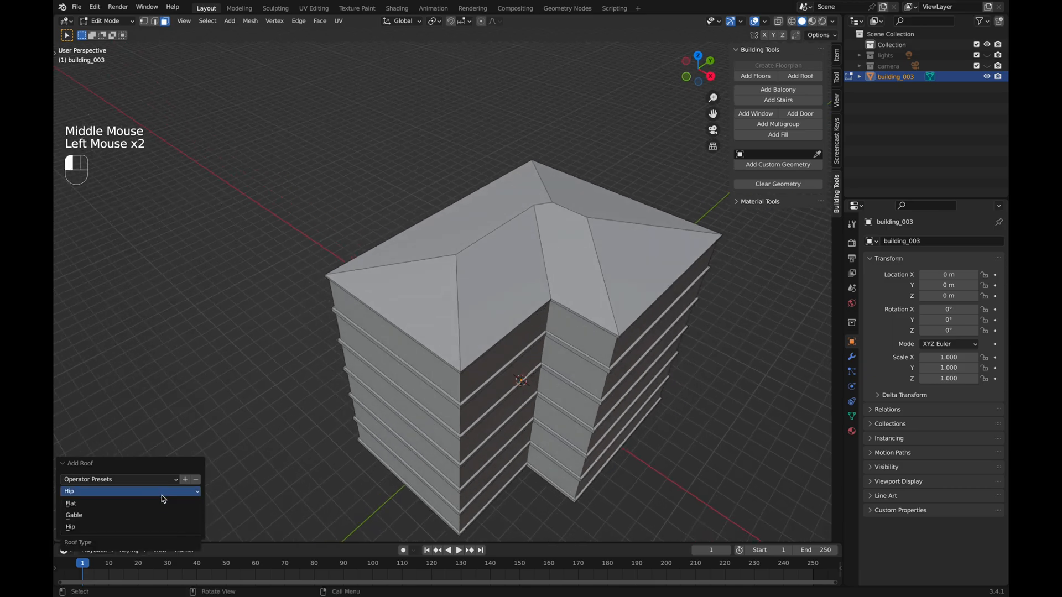
{"action": "left_click", "coordinate": [70, 504]}
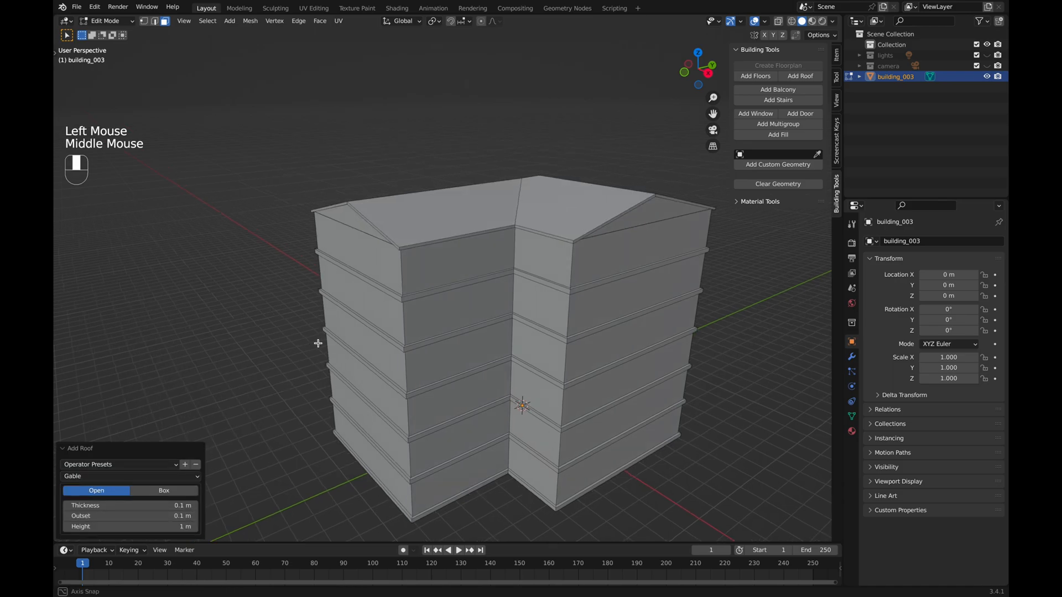
{"action": "left_click", "coordinate": [163, 490]}
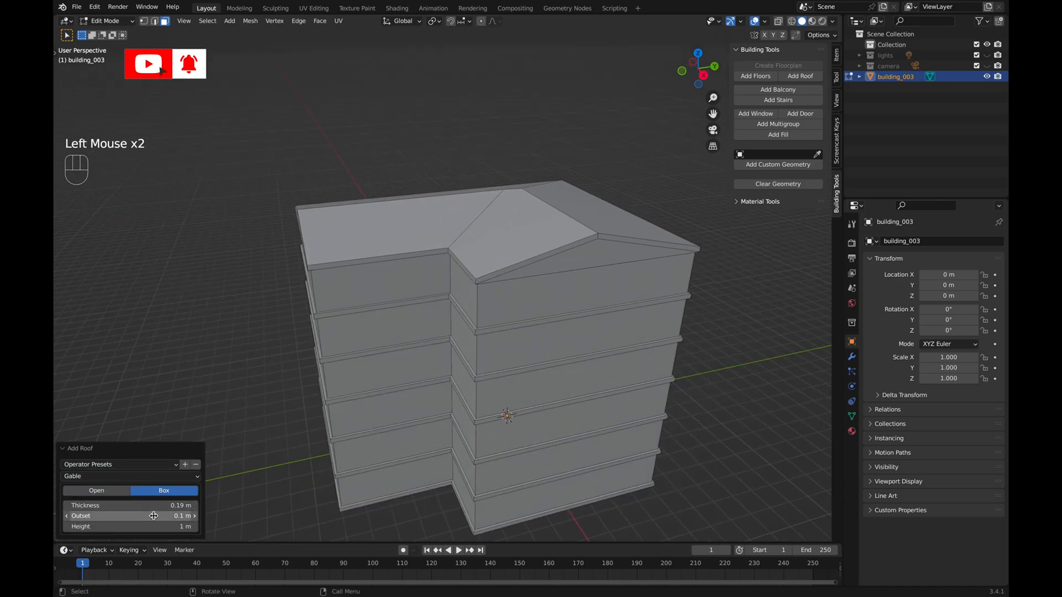
{"action": "left_click_drag", "start_coordinate": [153, 516], "coordinate": [160, 516]}
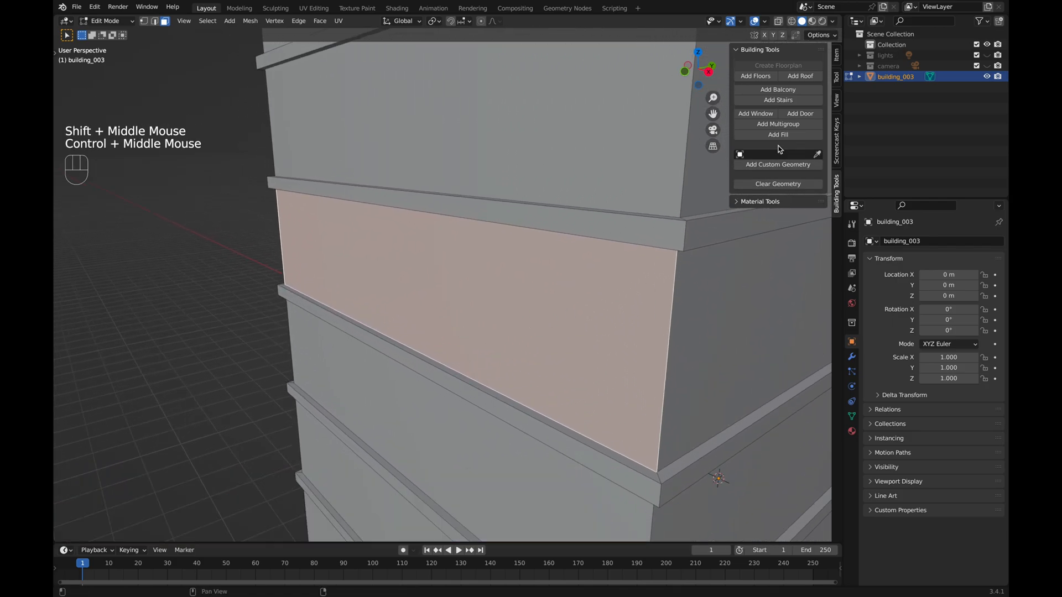
Add a balcony to the upper wall face with a Wall railing instead of Posts.
{"action": "left_click", "coordinate": [777, 90]}
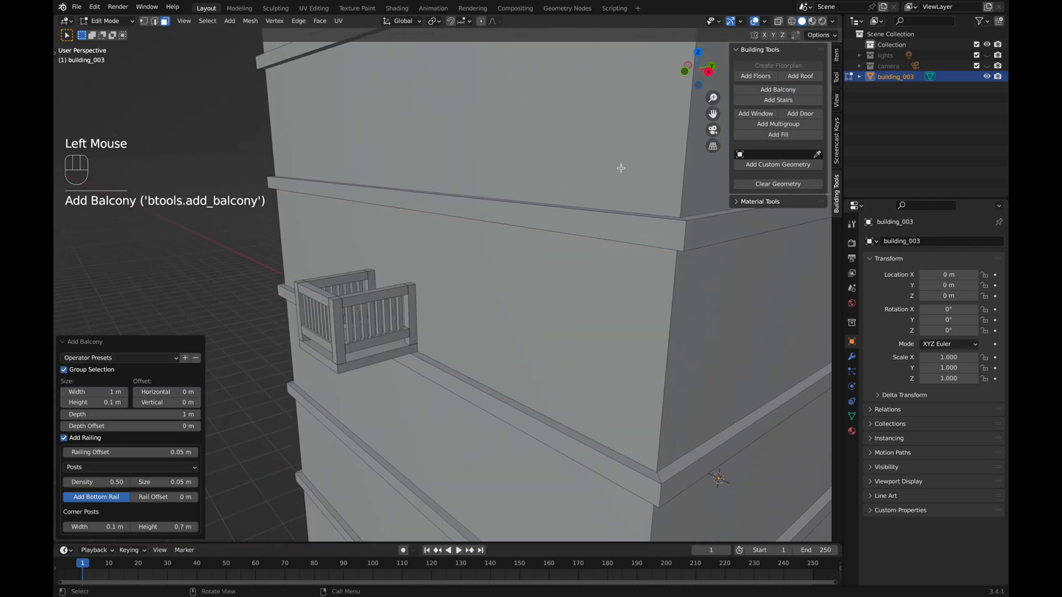
{"action": "left_click", "coordinate": [129, 467]}
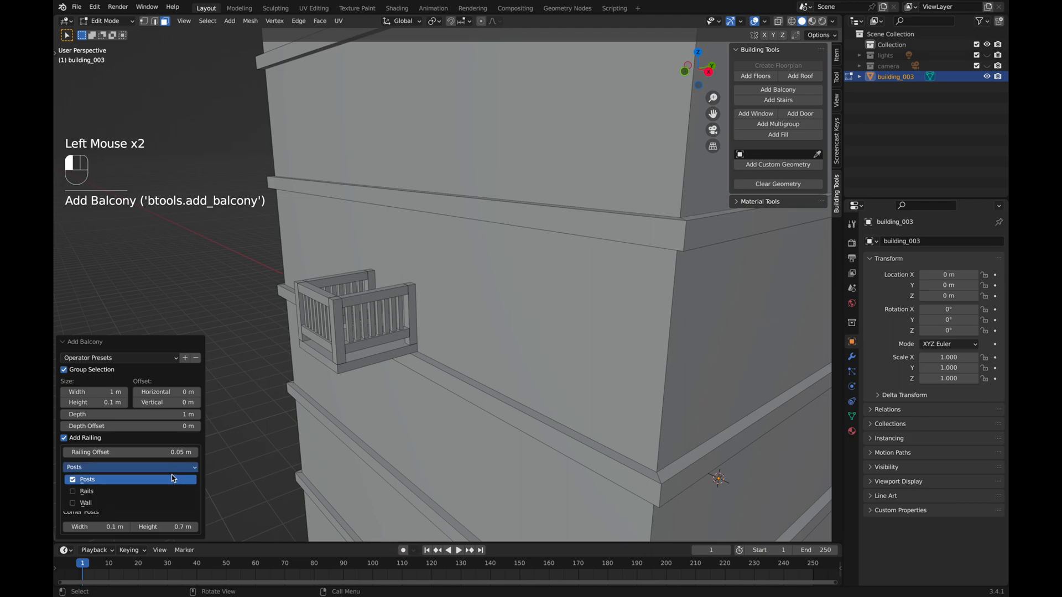
{"action": "left_click", "coordinate": [87, 506]}
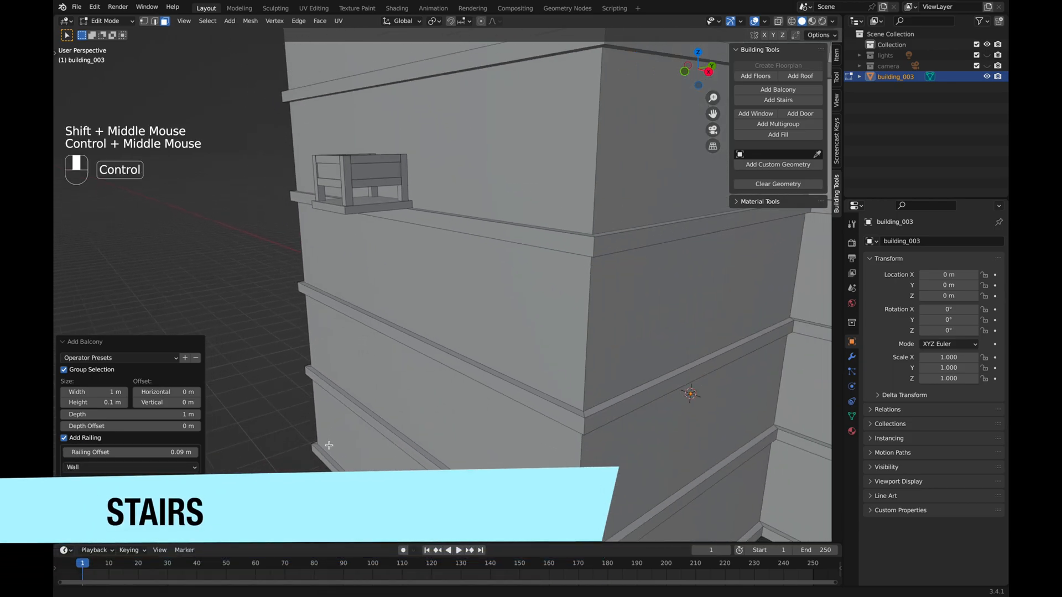
Add stairs on a lower wall face, adjusting step and landing settings to reach the ledge.
{"action": "left_click", "coordinate": [440, 379]}
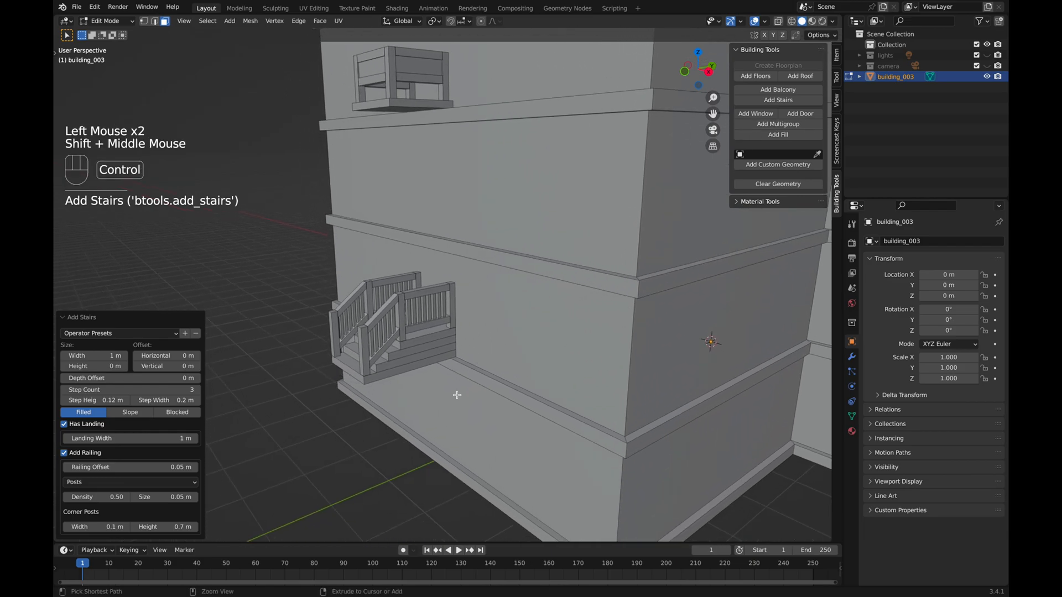
{"action": "left_click", "coordinate": [129, 482]}
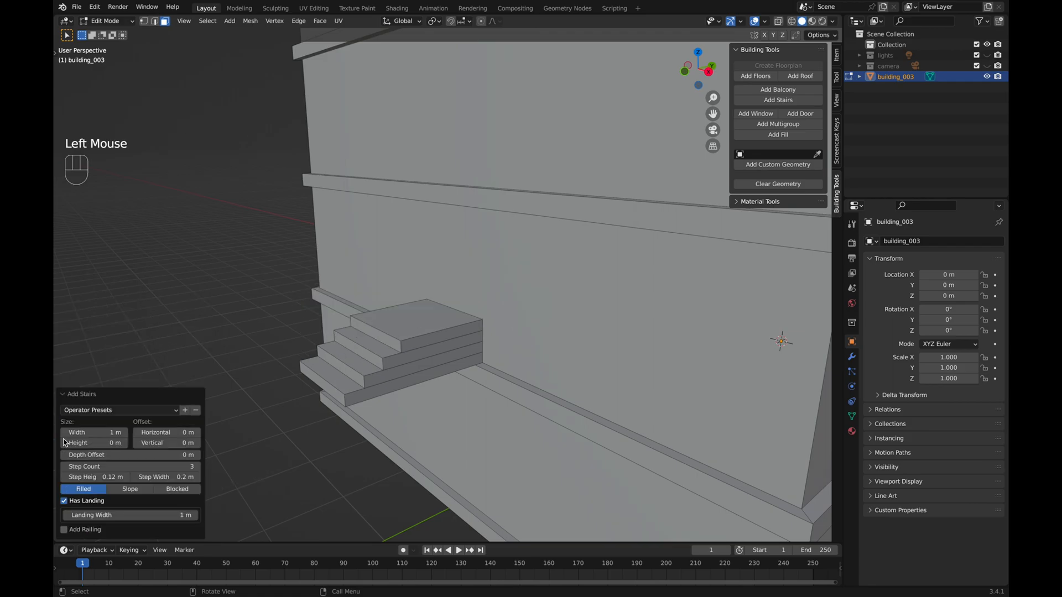
{"action": "left_click", "coordinate": [129, 507]}
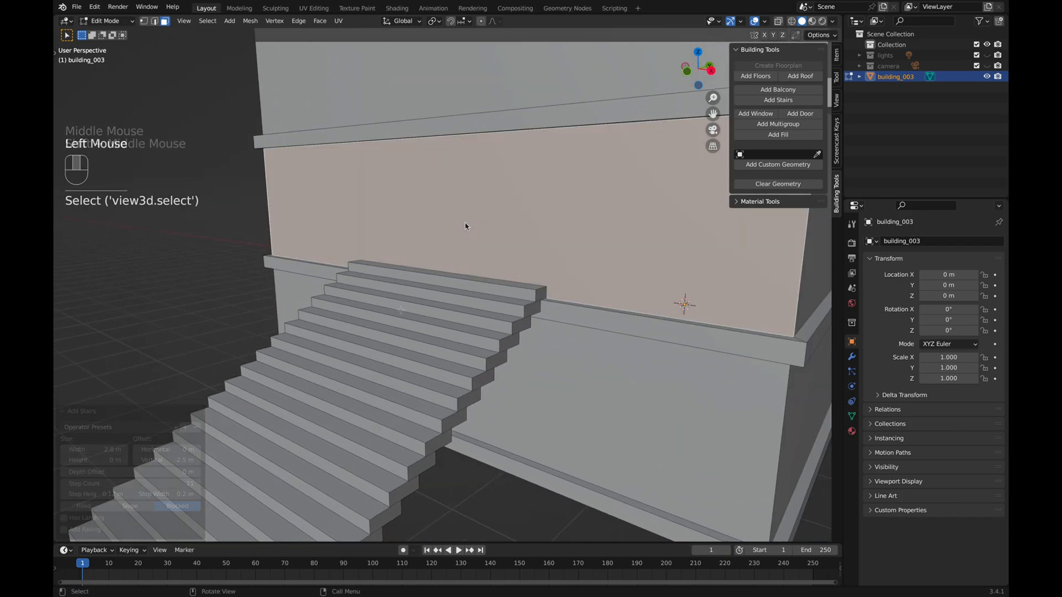
Add a door above the stairs with Louver fill, an arched top and Double Door.
{"action": "left_click", "coordinate": [800, 113]}
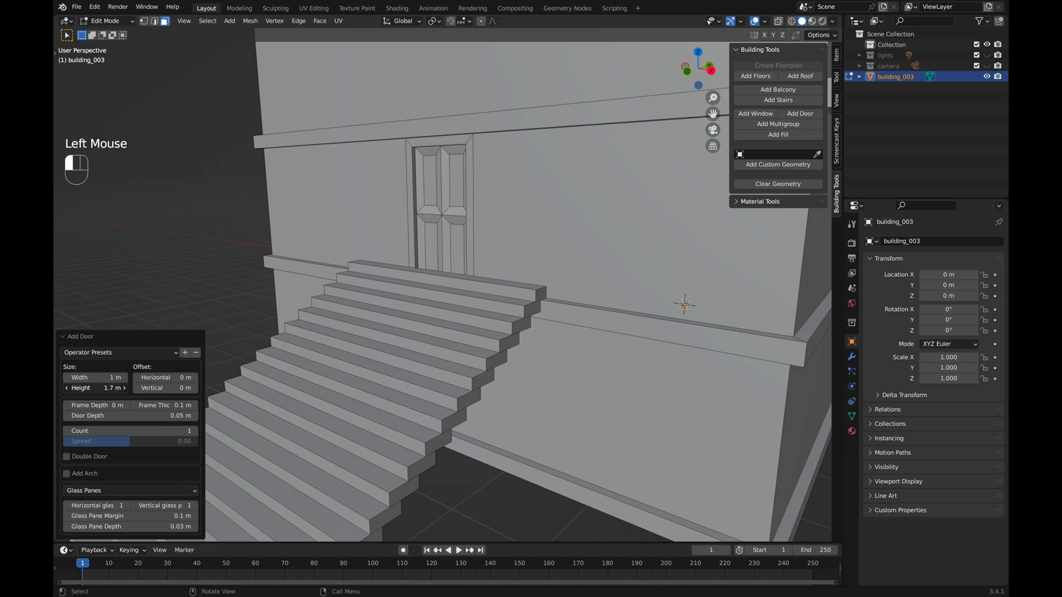
{"action": "left_click", "coordinate": [129, 491]}
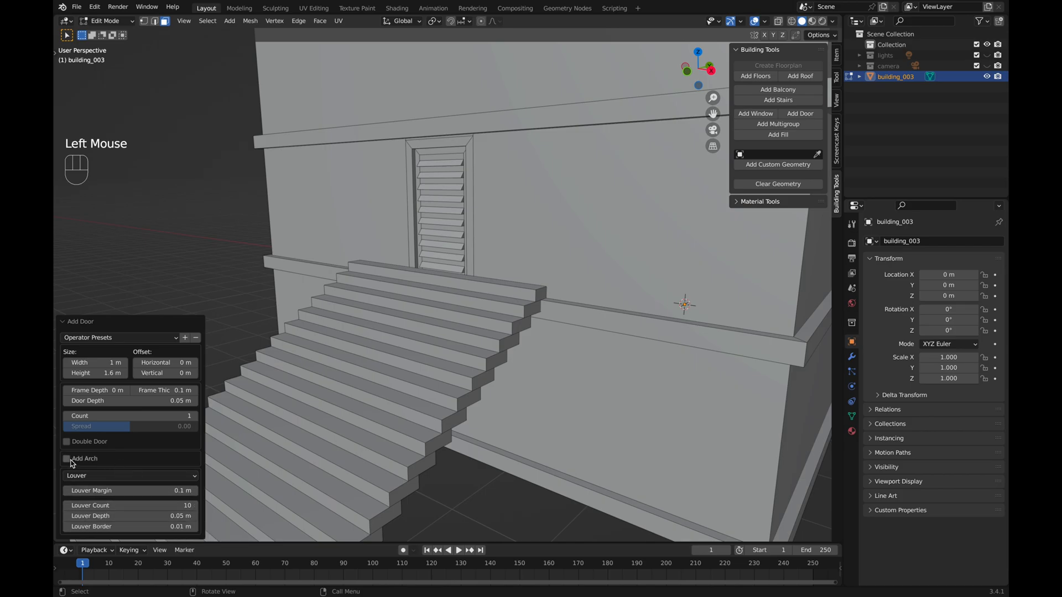
{"action": "left_click", "coordinate": [66, 459]}
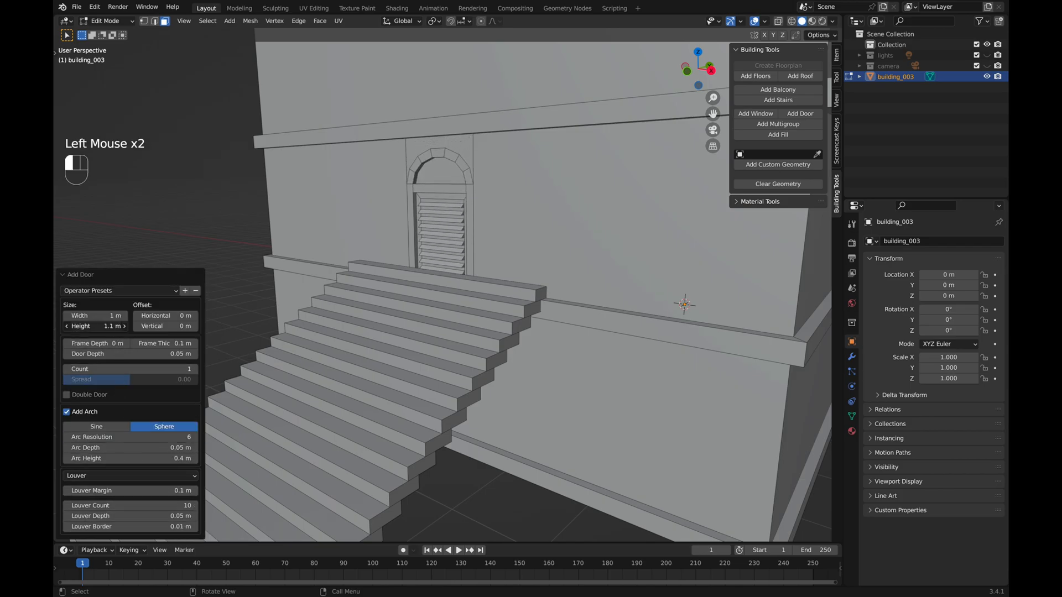
{"action": "left_click", "coordinate": [67, 395]}
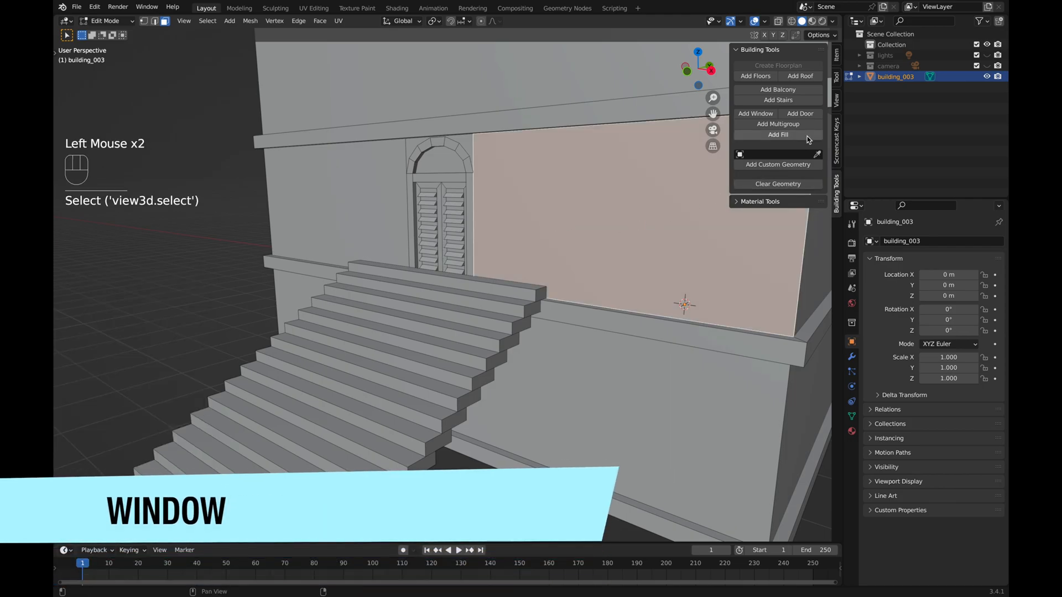
Add a window beside the arched door and set its fill type to Bar.
{"action": "left_click", "coordinate": [754, 112]}
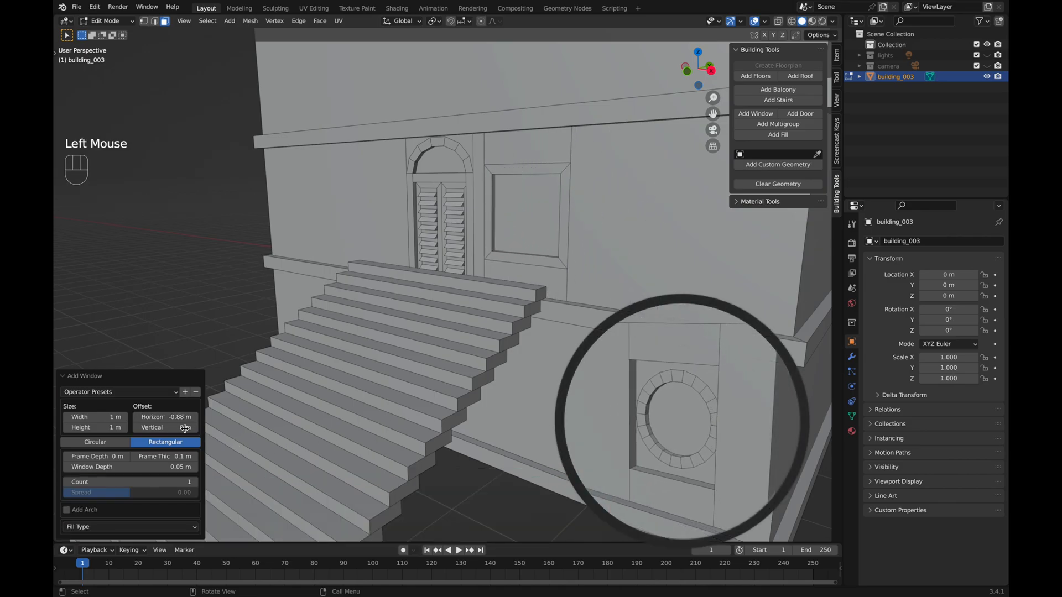
{"action": "left_click", "coordinate": [129, 527]}
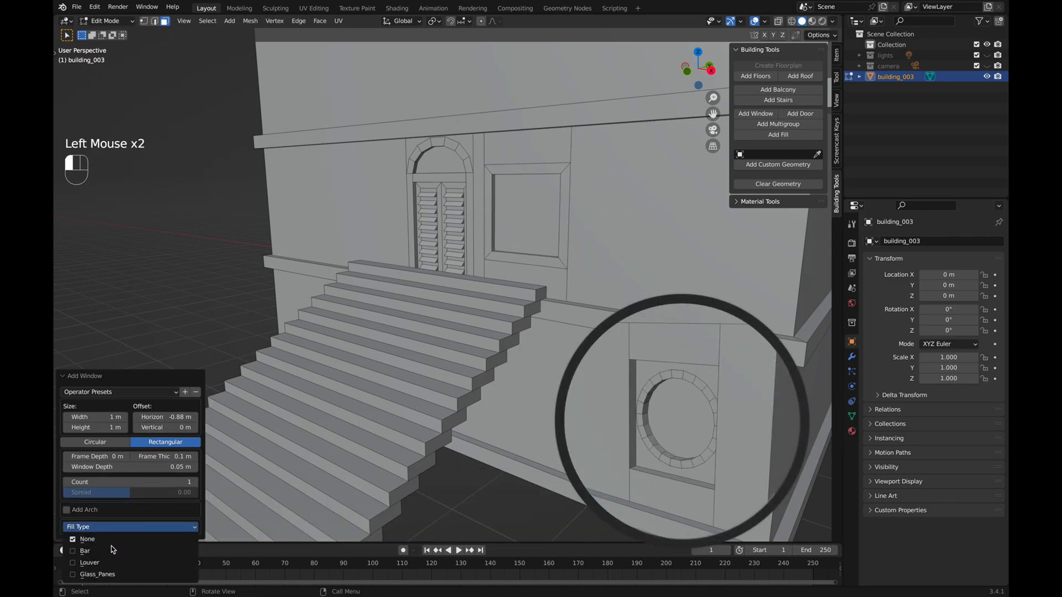
{"action": "left_click", "coordinate": [85, 551]}
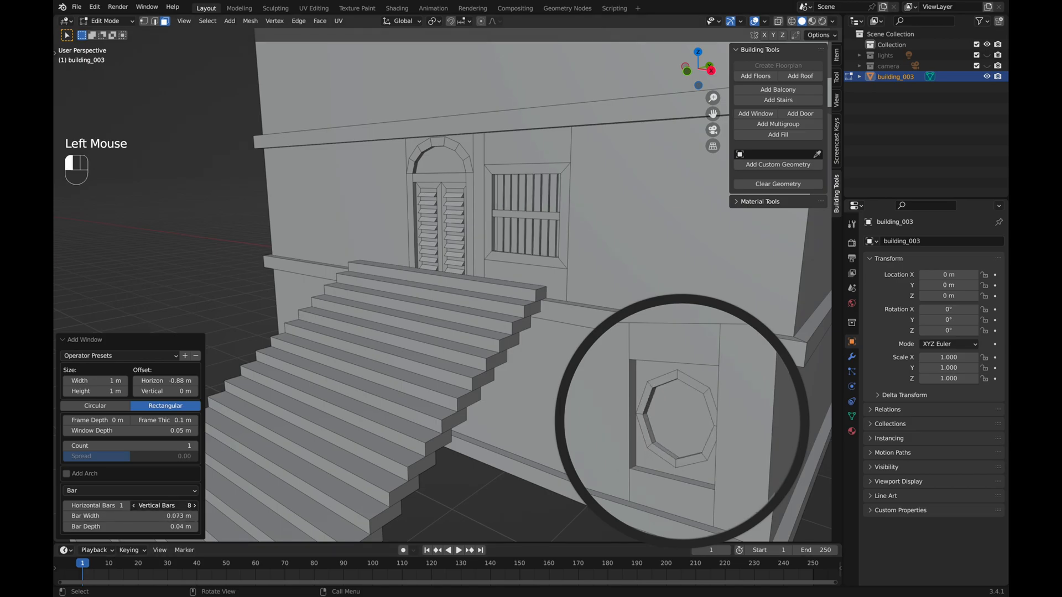
{"action": "left_click", "coordinate": [130, 490]}
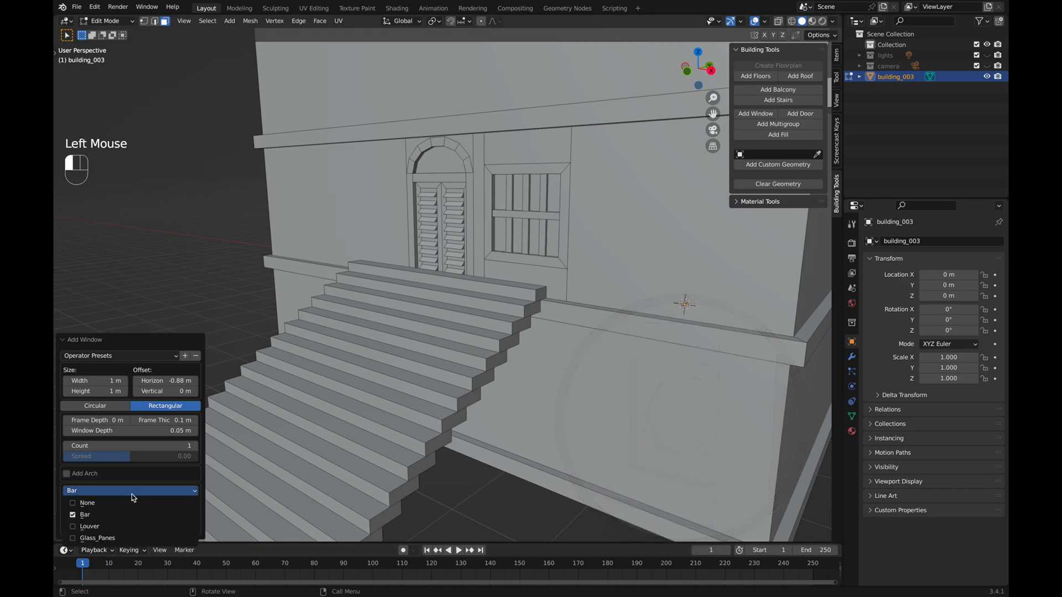
{"action": "left_click", "coordinate": [89, 526]}
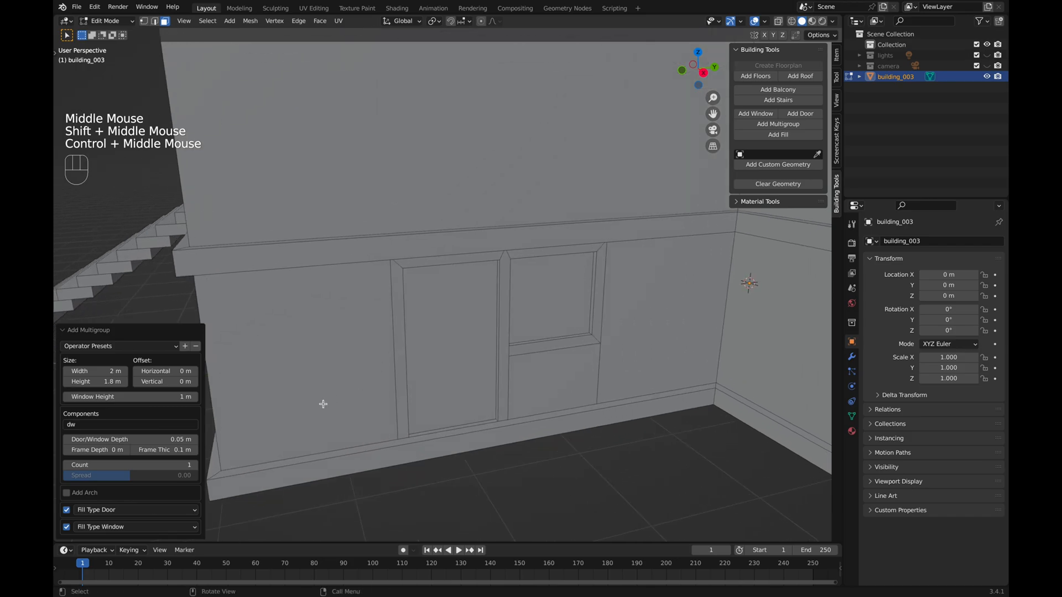
Set the multigroup components to window-door-window with Panels door and Glass_Panes windows.
{"action": "type", "text": "wd"}
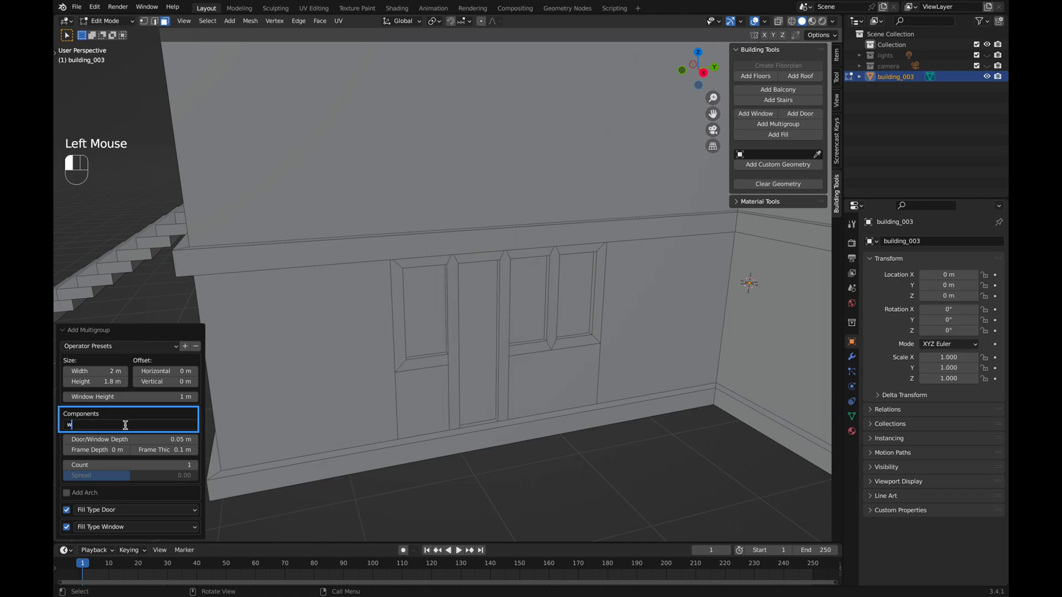
{"action": "left_click", "coordinate": [97, 509]}
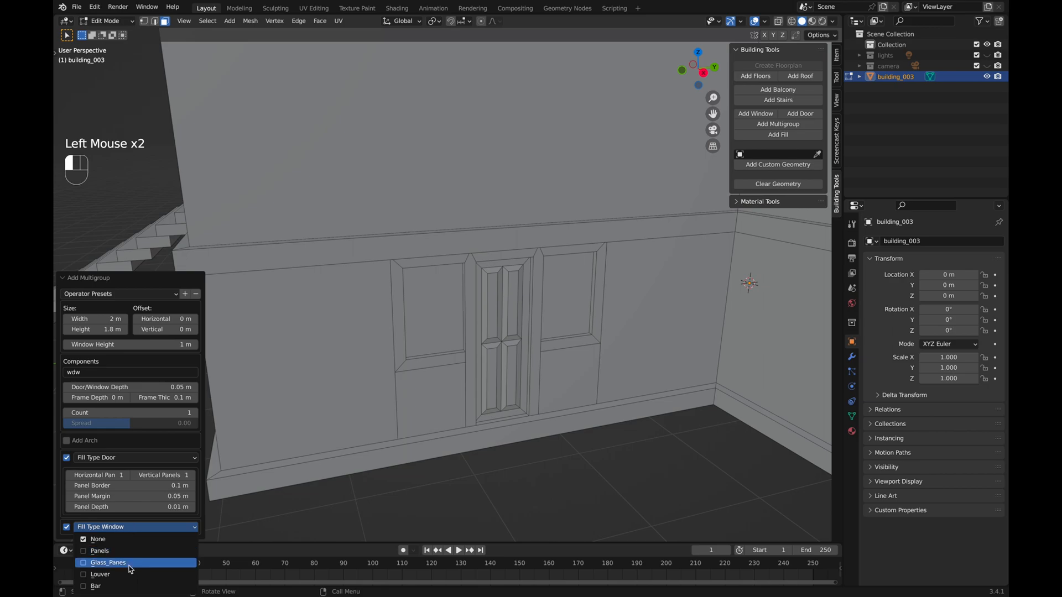
{"action": "left_click", "coordinate": [108, 563]}
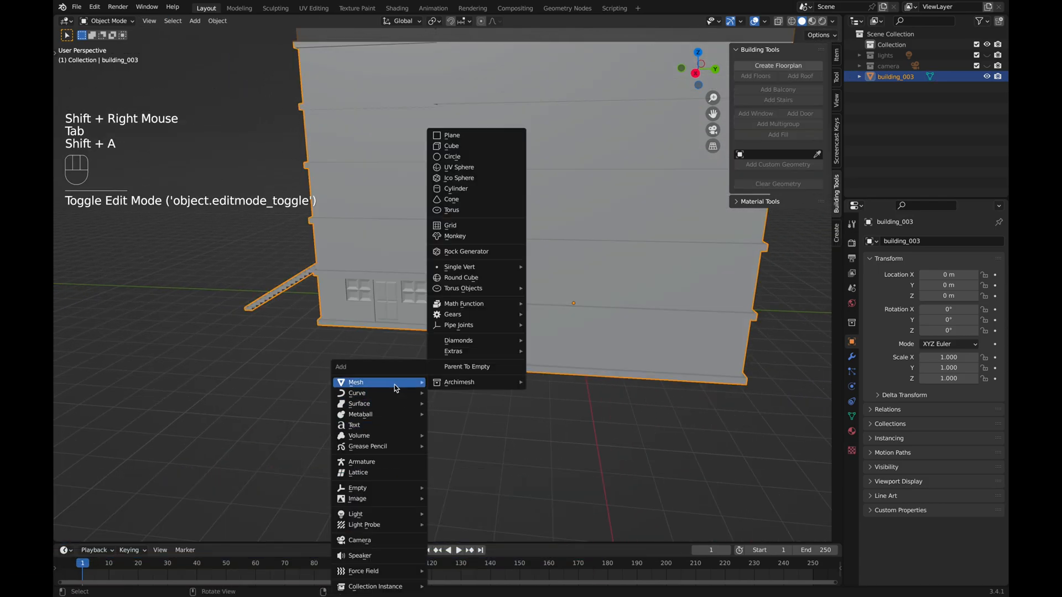
Add a cube, insert it as custom geometry into the wall, and nudge its position sideways.
{"action": "left_click", "coordinate": [451, 146]}
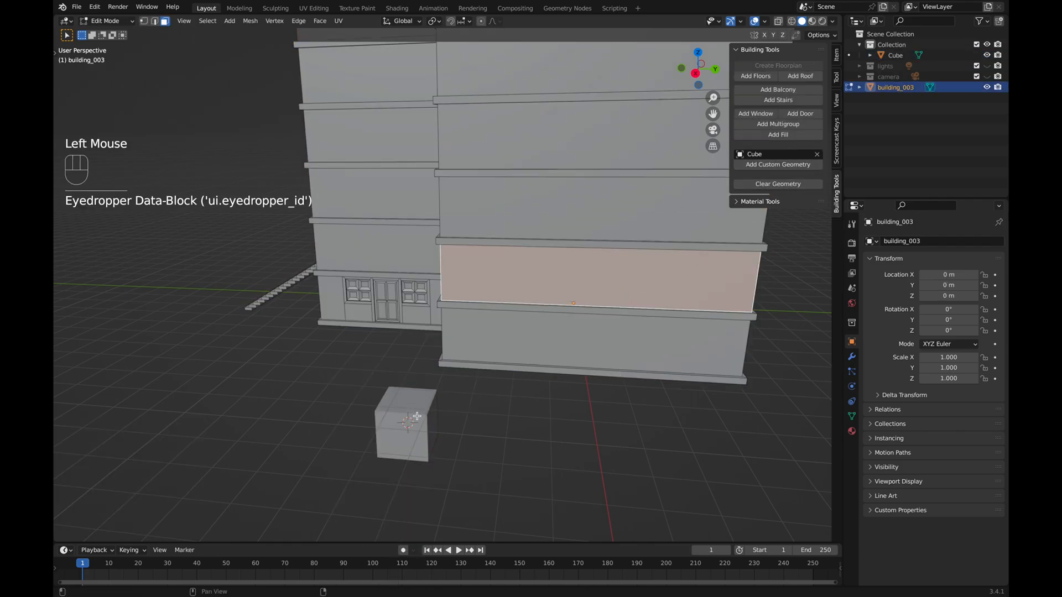
{"action": "left_click", "coordinate": [778, 164]}
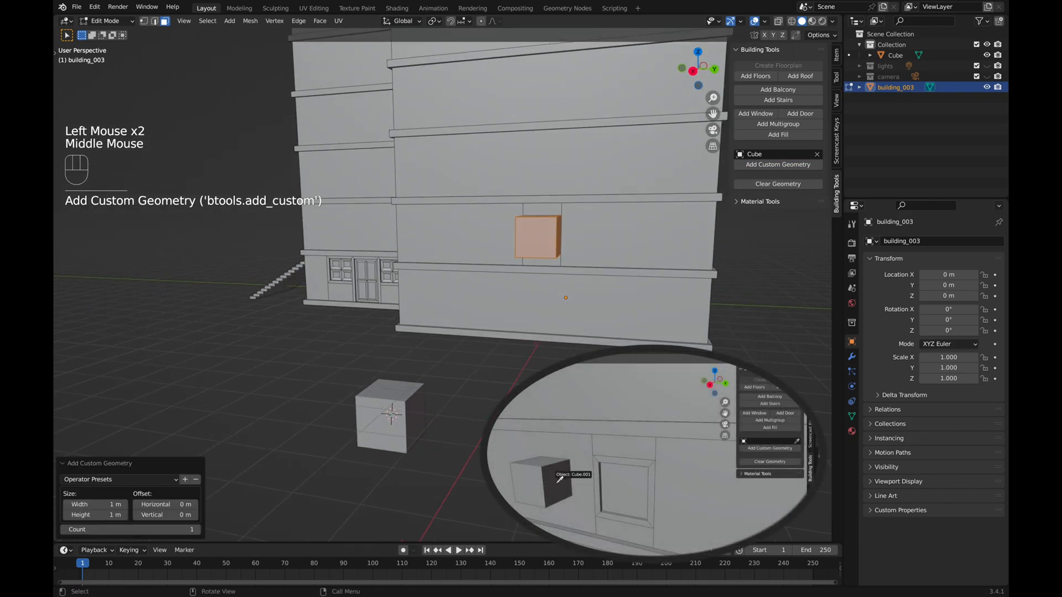
{"action": "left_click", "coordinate": [777, 164]}
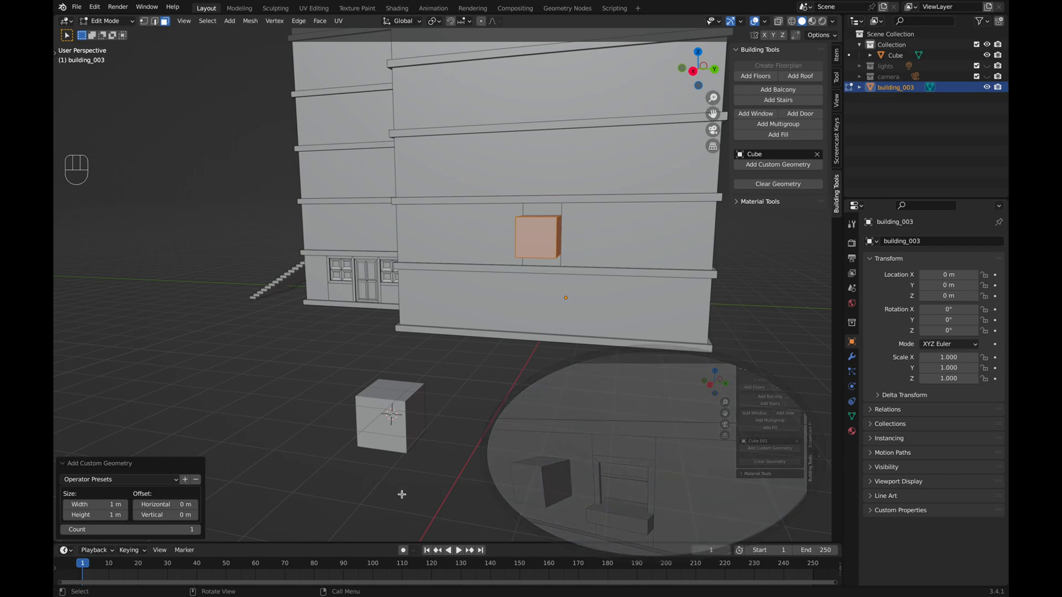
{"action": "left_click_drag", "start_coordinate": [183, 515], "coordinate": [170, 516]}
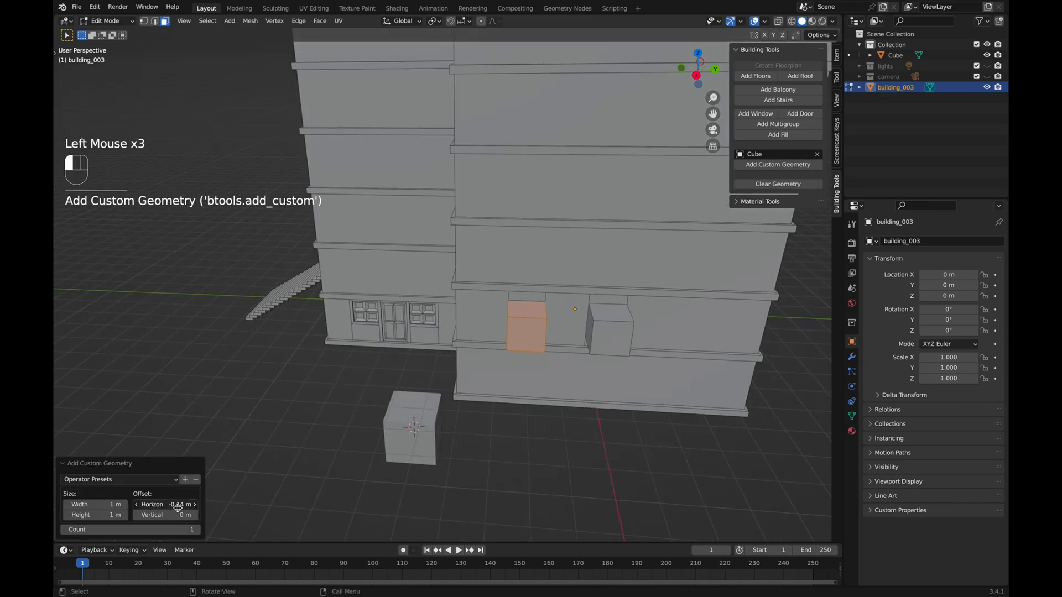
{"action": "left_click_drag", "start_coordinate": [95, 504], "coordinate": [105, 504]}
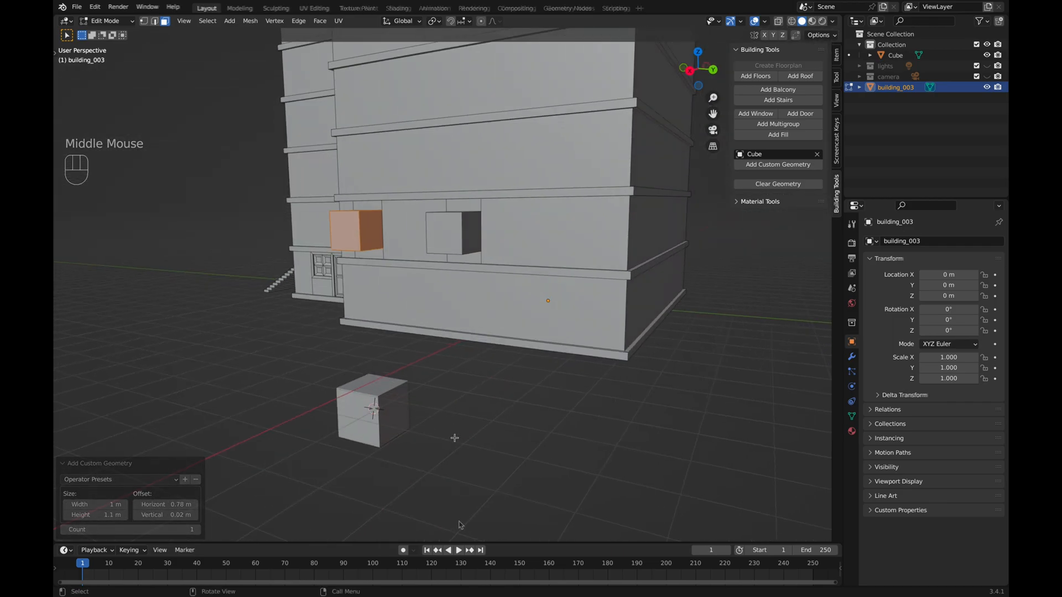
{"action": "key", "text": "Tab"}
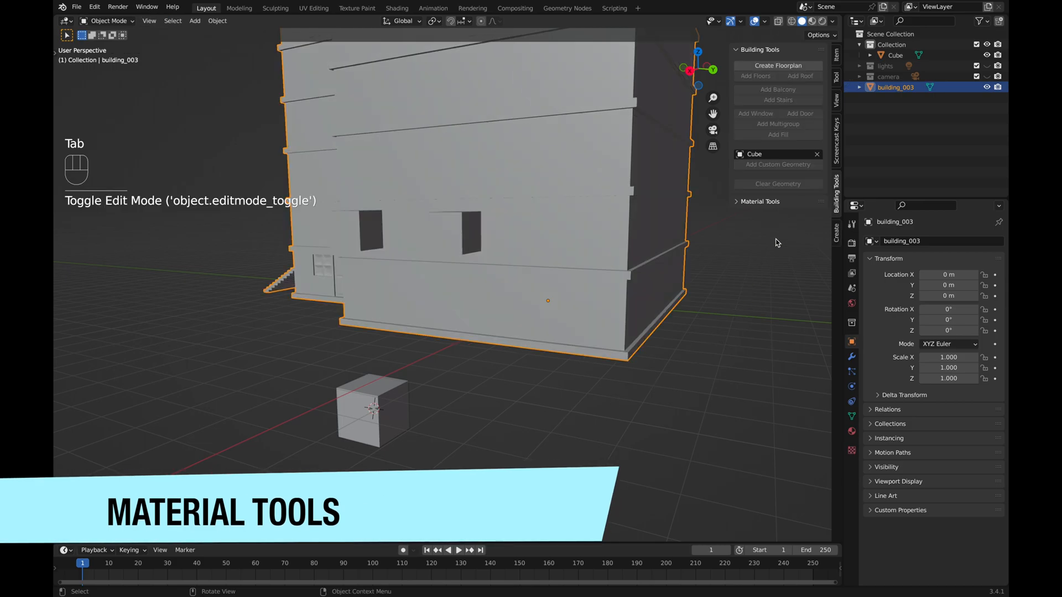
Assign new materials to the walls face map, another face map, and the custom face map.
{"action": "left_click", "coordinate": [761, 201]}
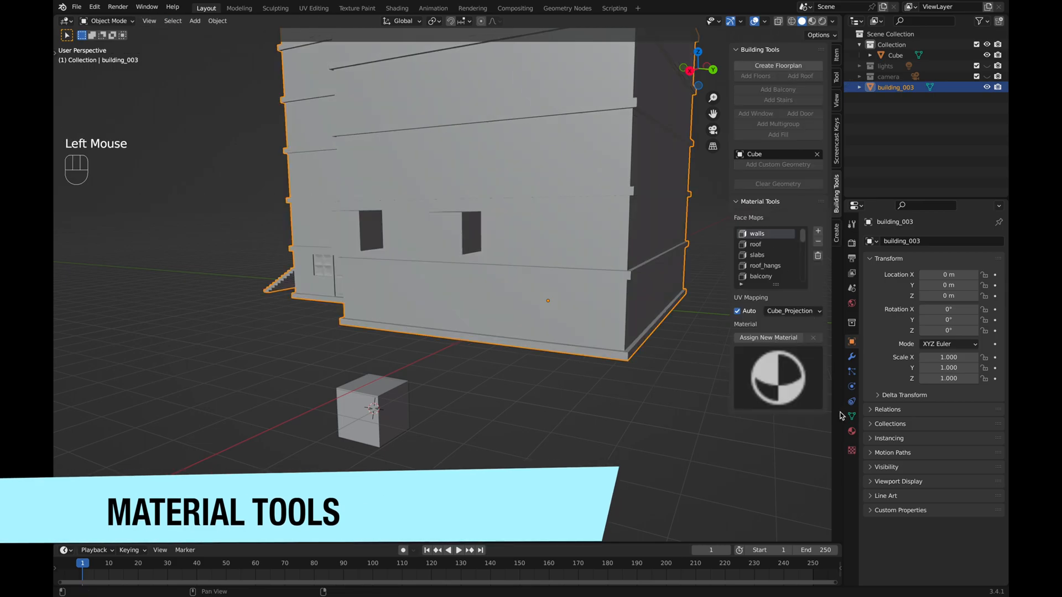
{"action": "left_click", "coordinate": [777, 338]}
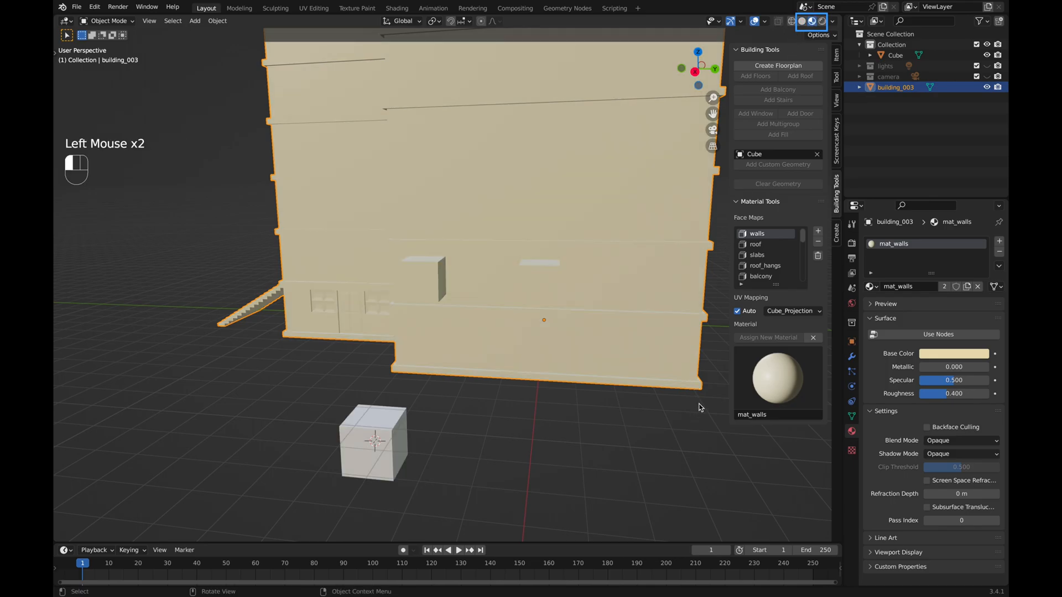
{"action": "left_click", "coordinate": [956, 353]}
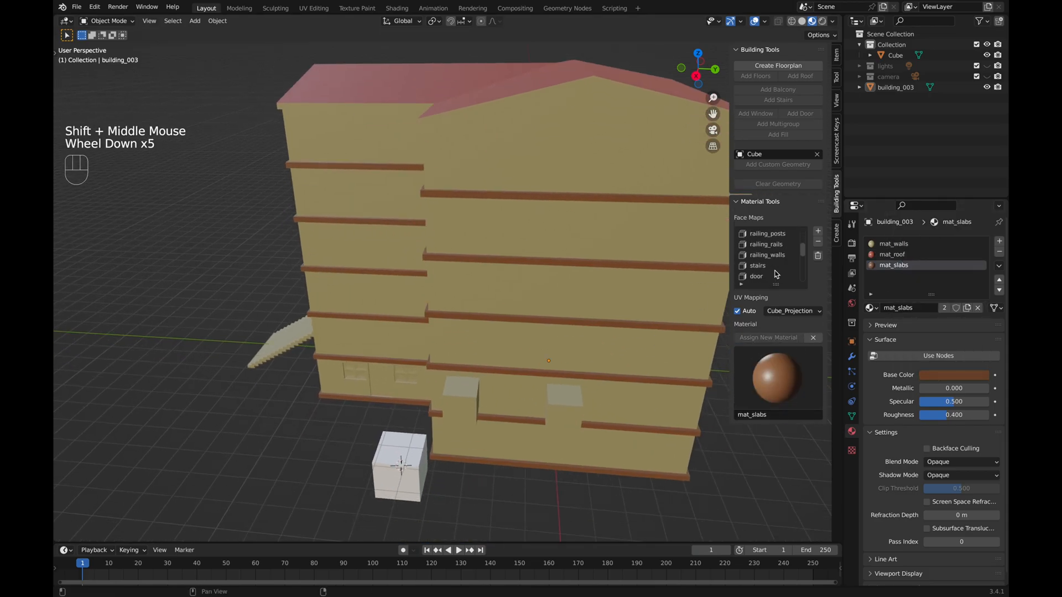
{"action": "scroll", "scroll_direction": "down", "scroll_amount": 3}
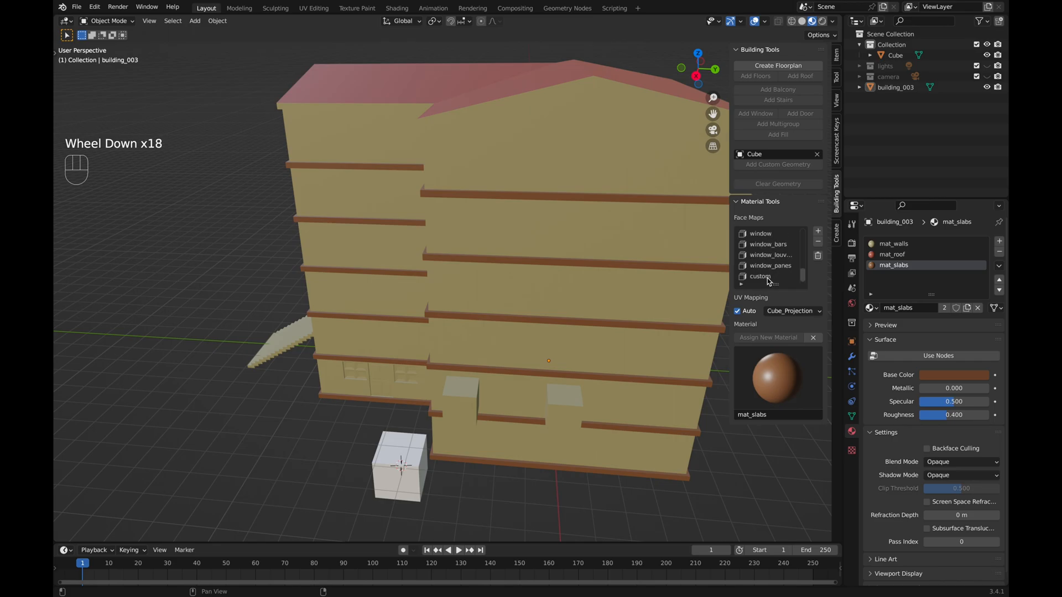
{"action": "left_click", "coordinate": [763, 276]}
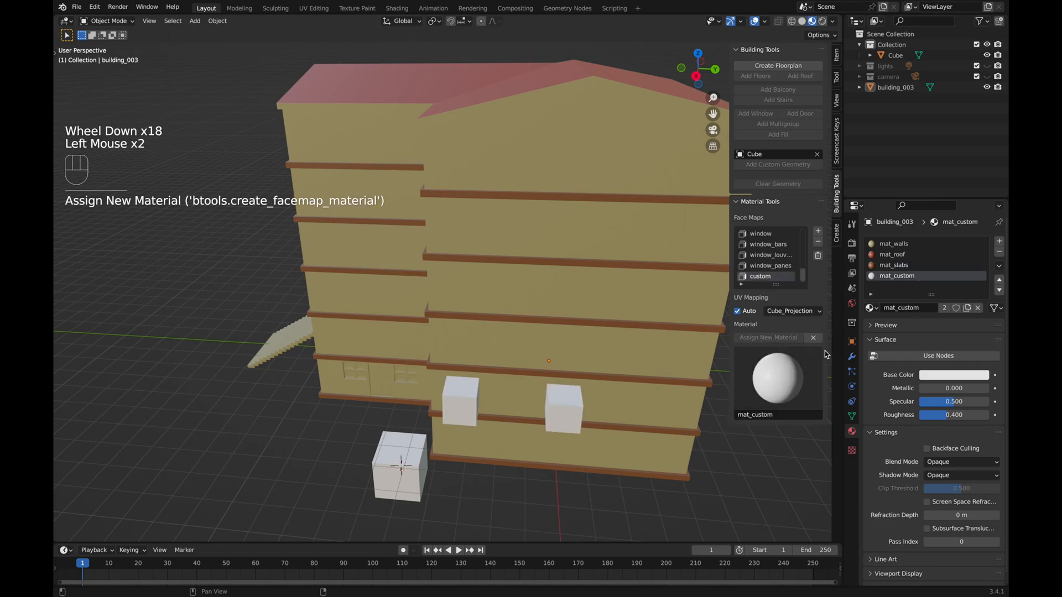
{"action": "left_click", "coordinate": [954, 374]}
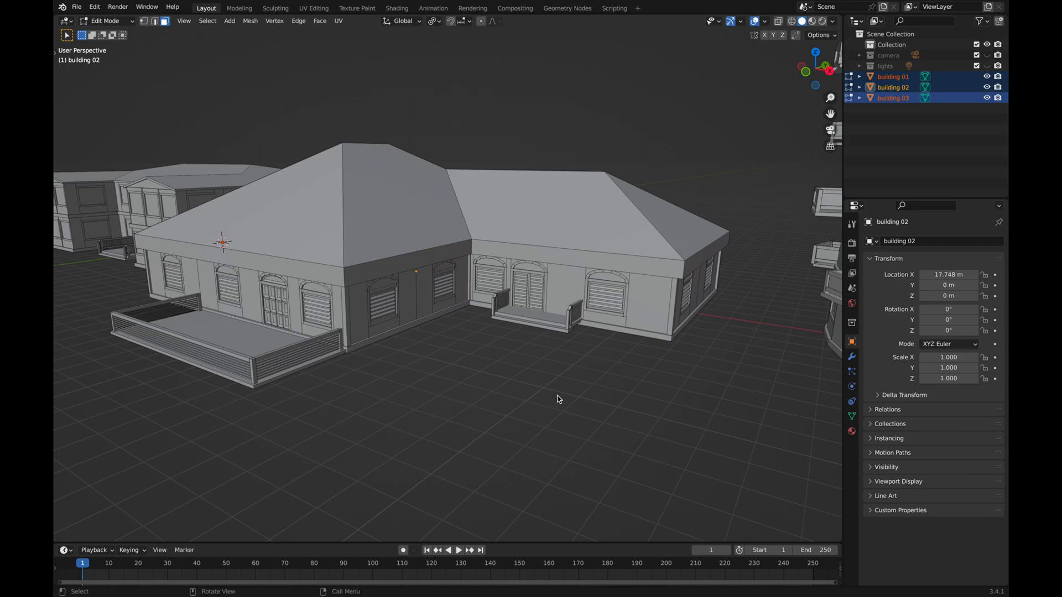
Orbit the view toward the round tower beside the hipped-roof houses.
{"action": "left_click_drag", "start_coordinate": [558, 399], "coordinate": [473, 368]}
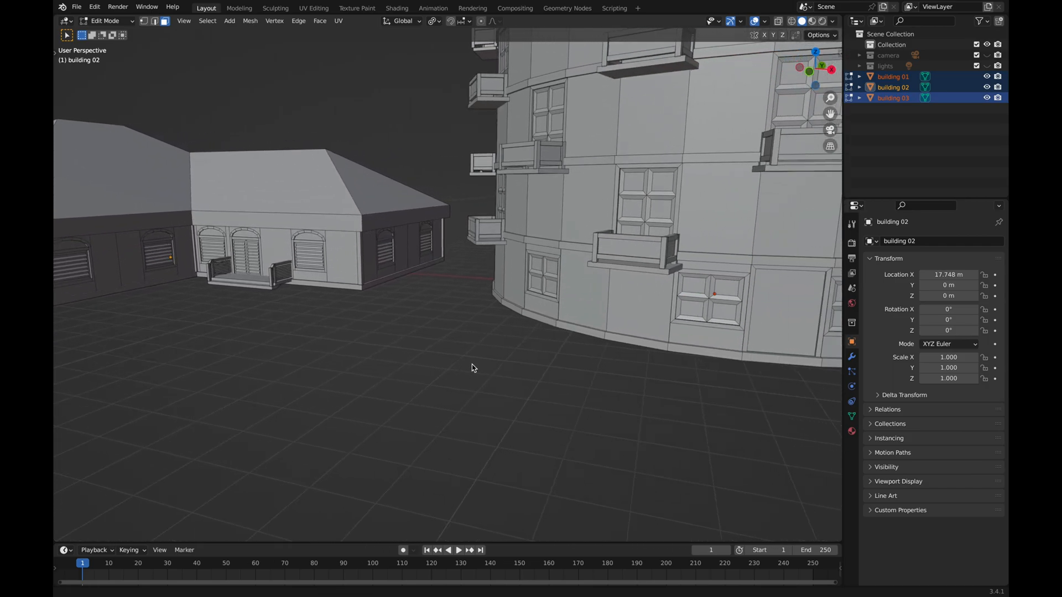